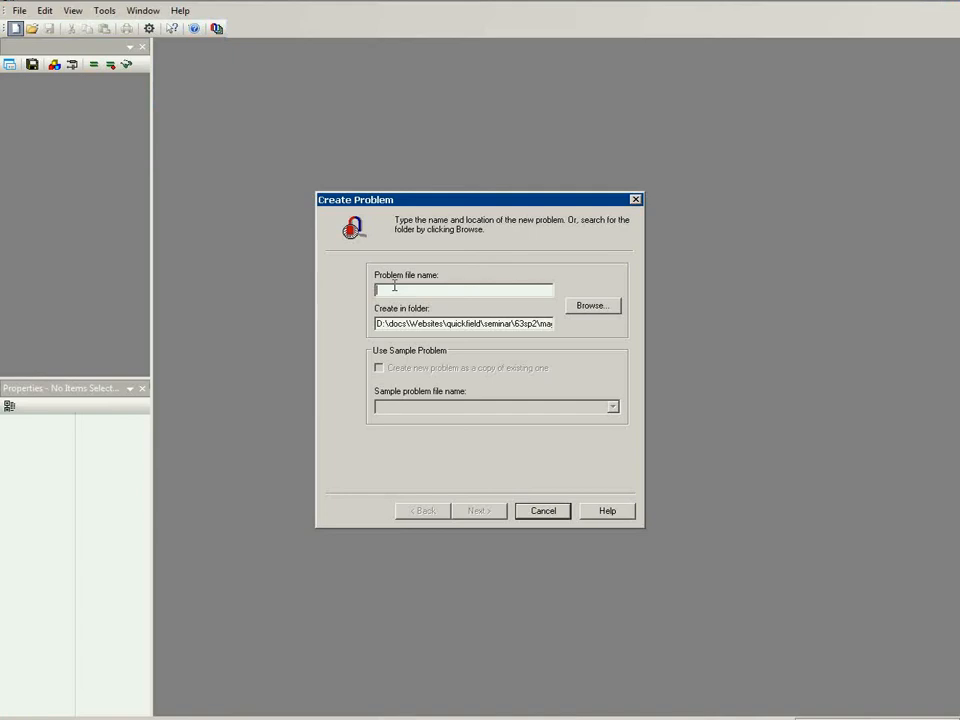
# Step: Name the new problem file 'c-magnet'
pyautogui.write('c-magnet')
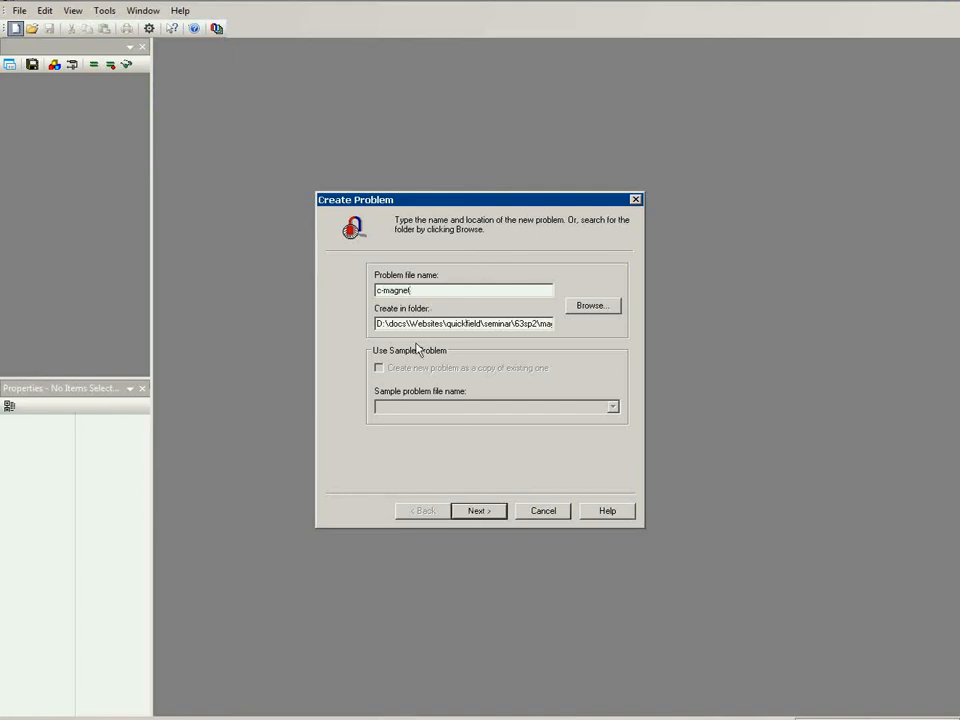
pyautogui.moveTo(518, 323)
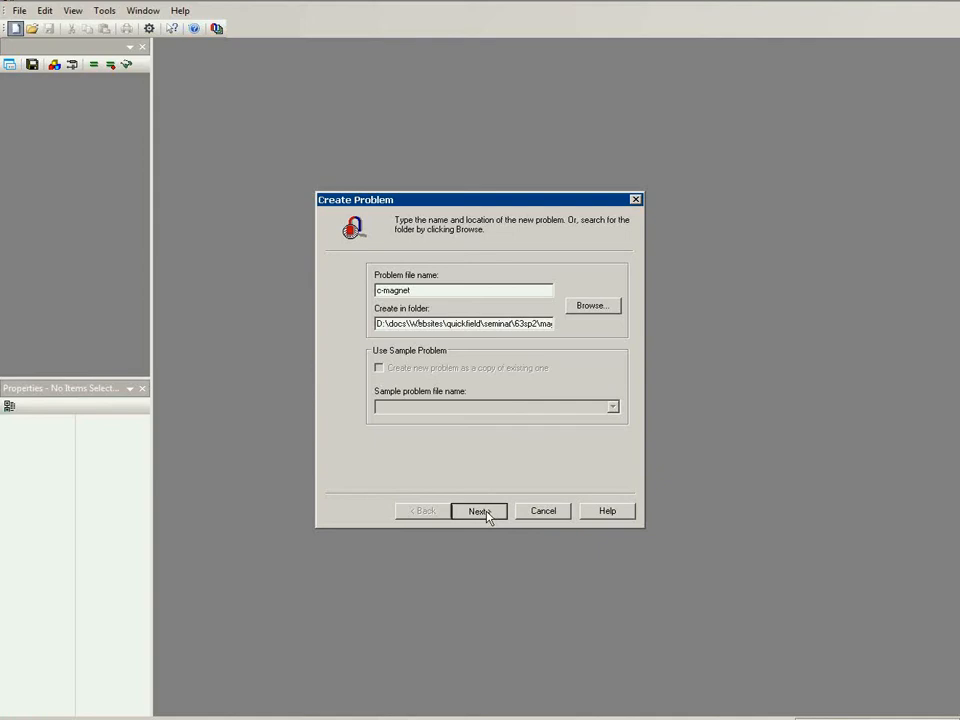
# Step: Create the problem as Magnetostatics in millimetres with Lz of 10 mm
pyautogui.click(479, 511)
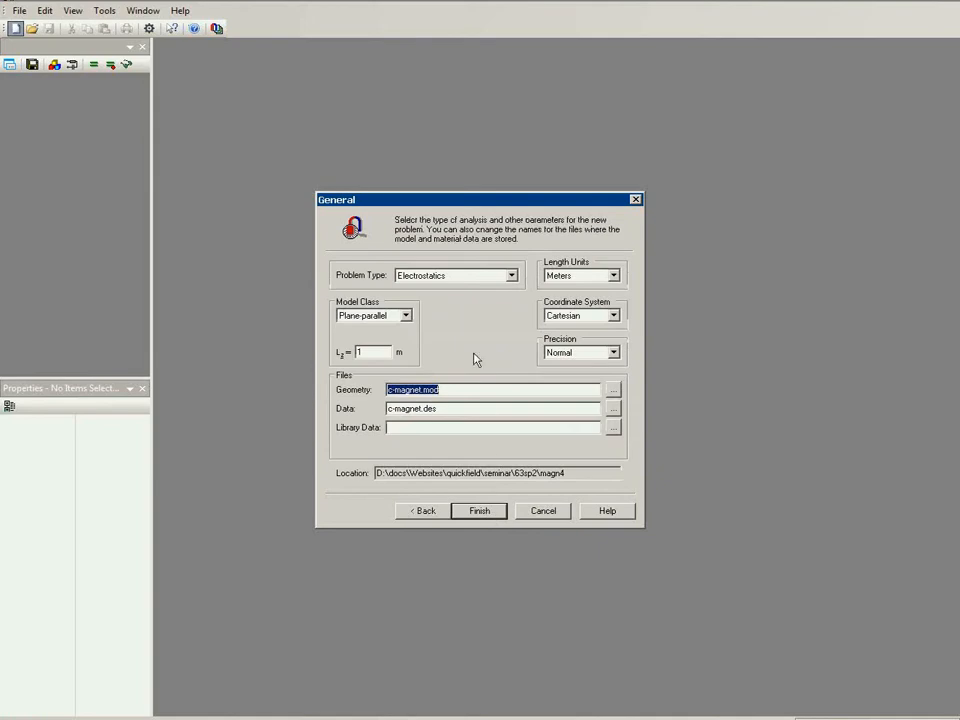
pyautogui.click(510, 275)
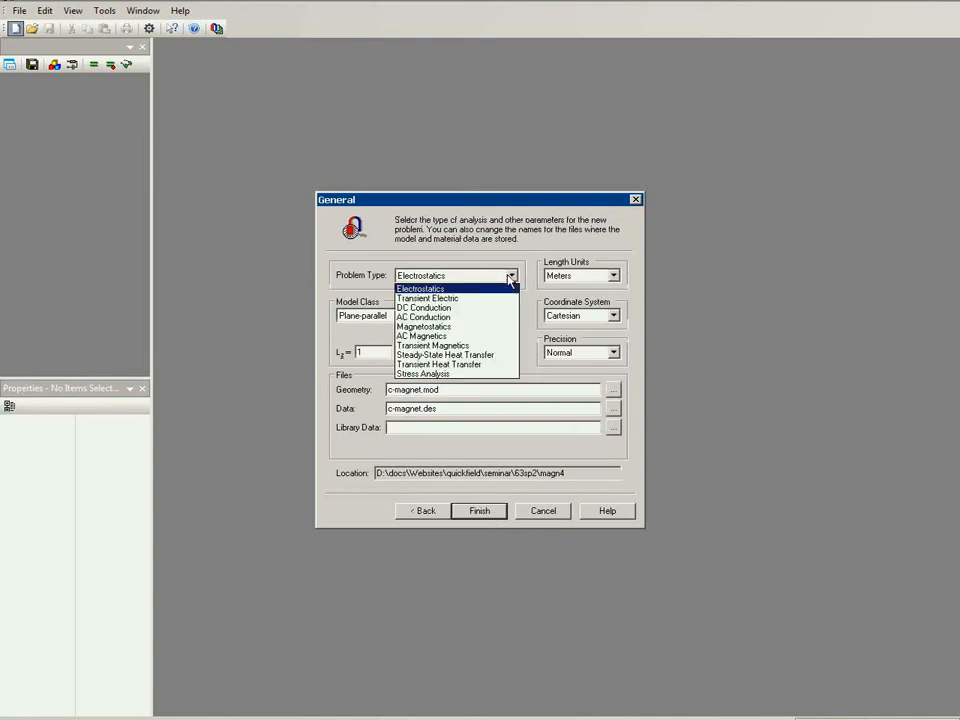
pyautogui.moveTo(490, 336)
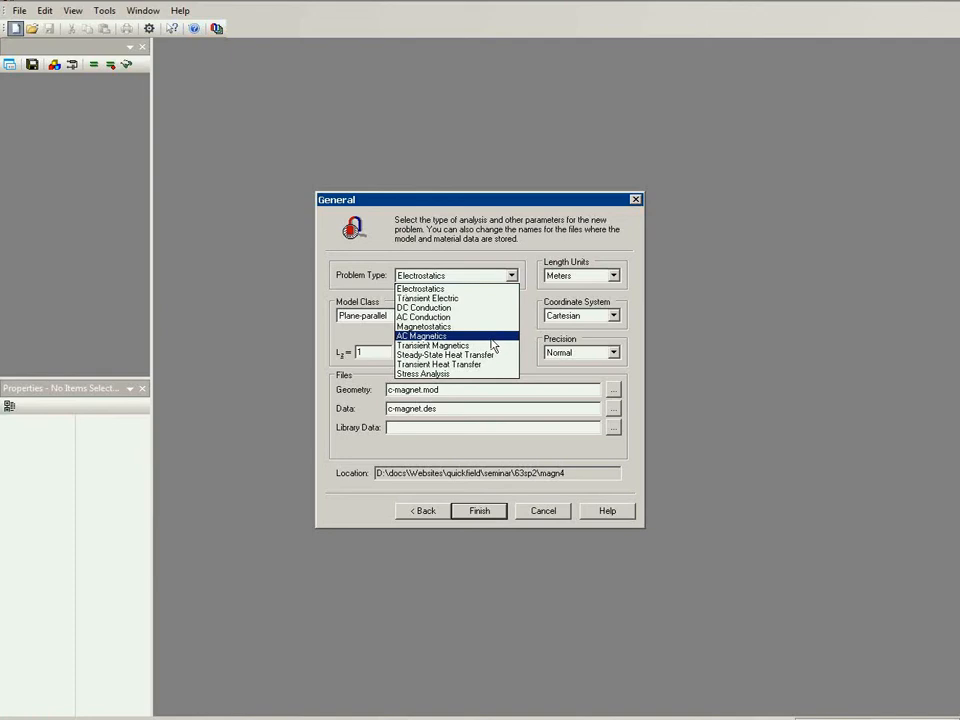
pyautogui.click(424, 326)
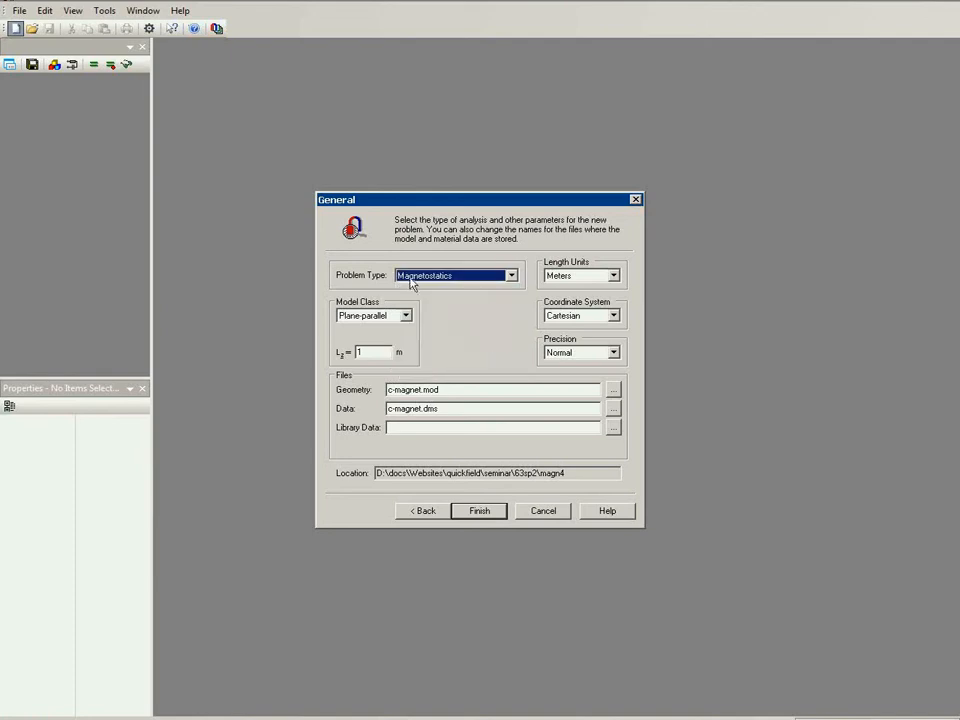
pyautogui.moveTo(430, 295)
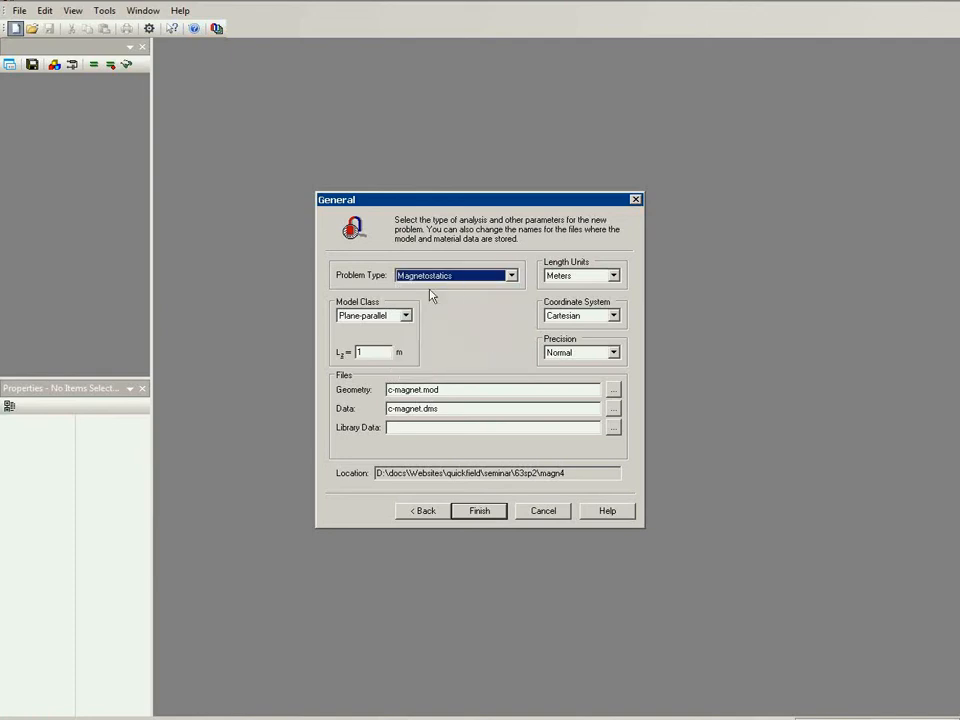
pyautogui.moveTo(393, 323)
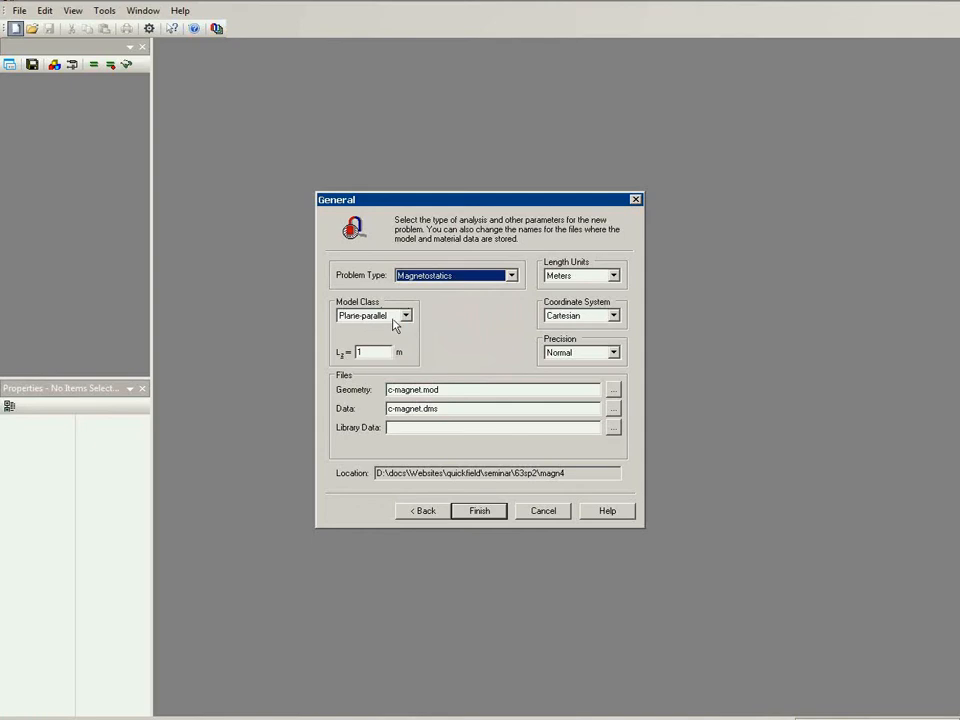
pyautogui.click(613, 275)
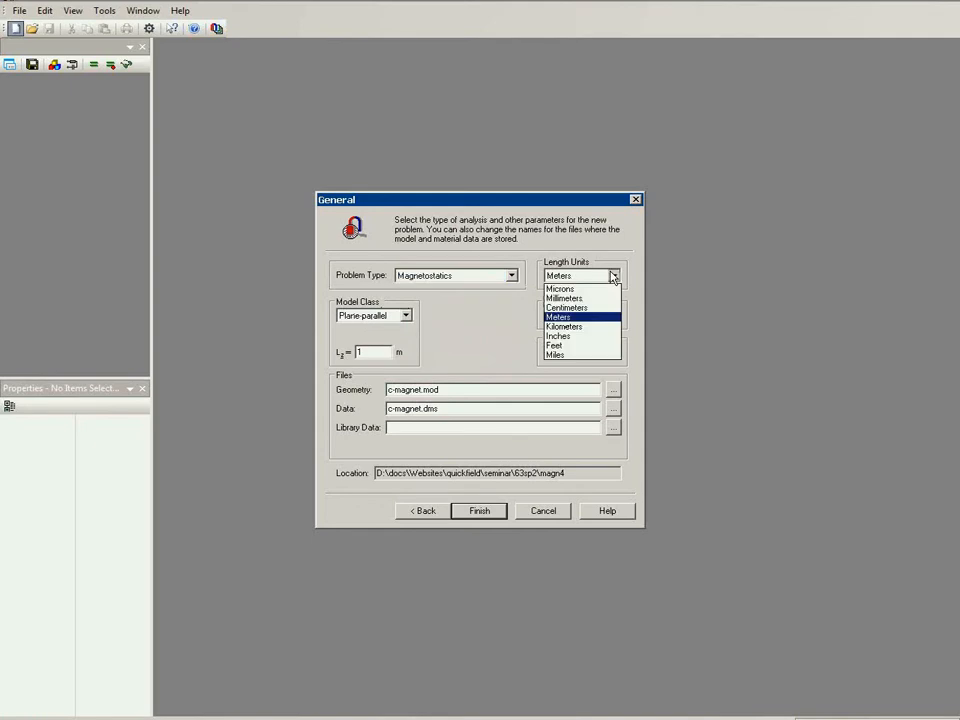
pyautogui.click(564, 298)
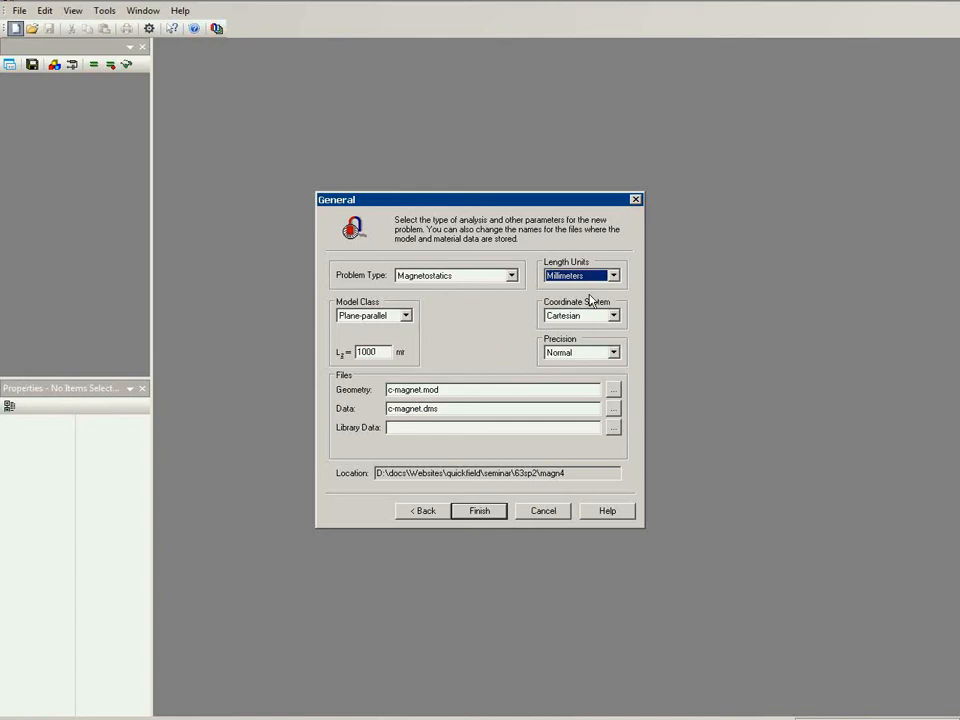
pyautogui.moveTo(585, 315)
pyautogui.write('10')
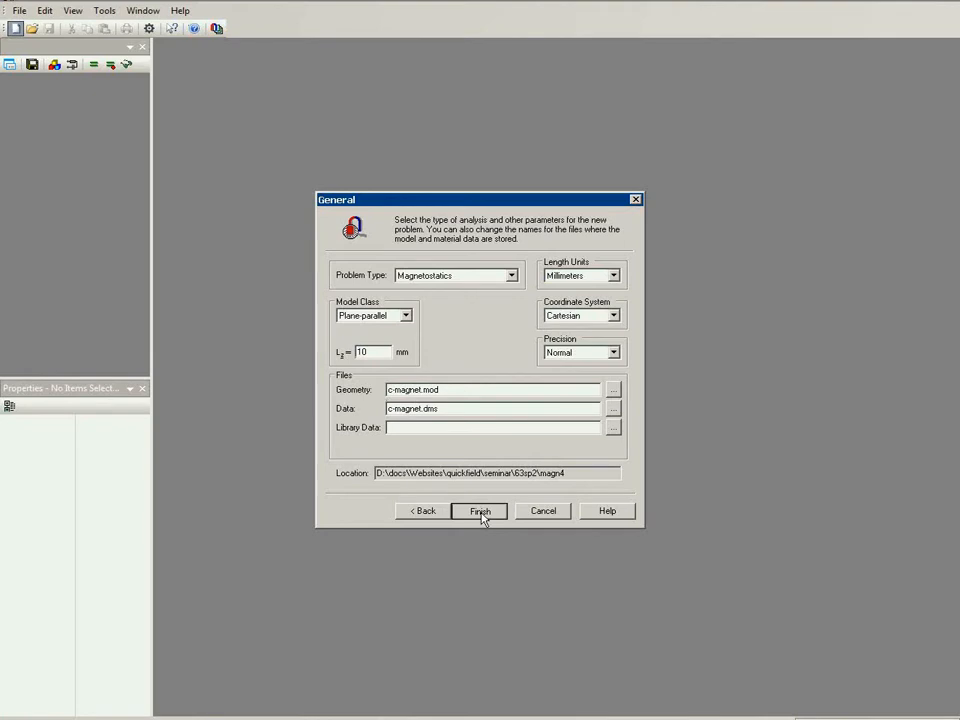
pyautogui.click(480, 511)
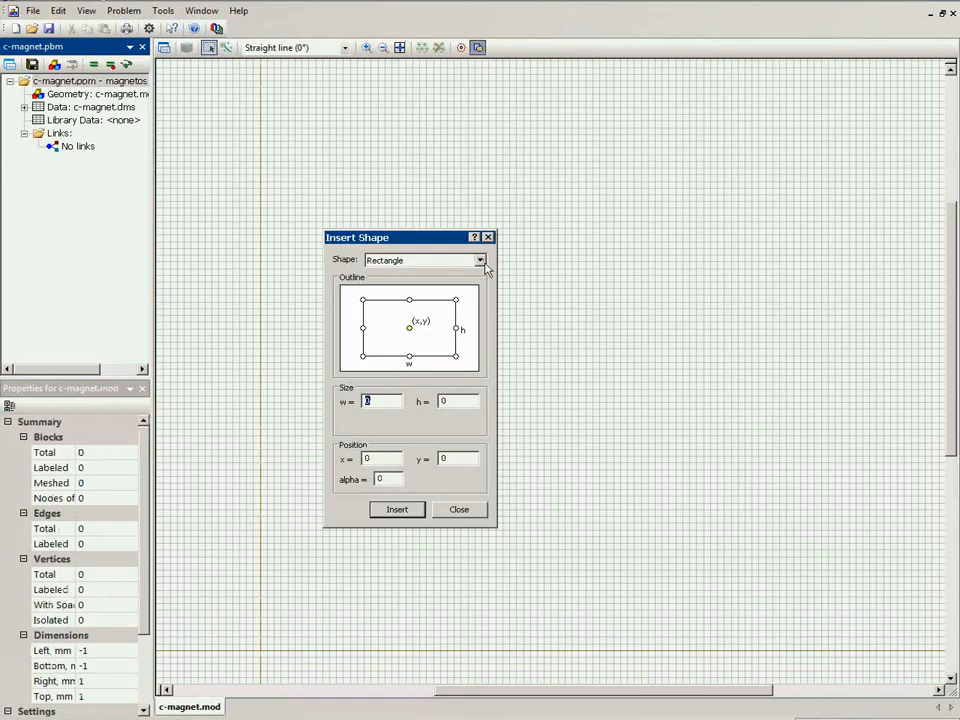
# Step: Insert circles of 30 mm and 50 mm diameter at the origin (0,0)
pyautogui.click(479, 260)
pyautogui.write('30')
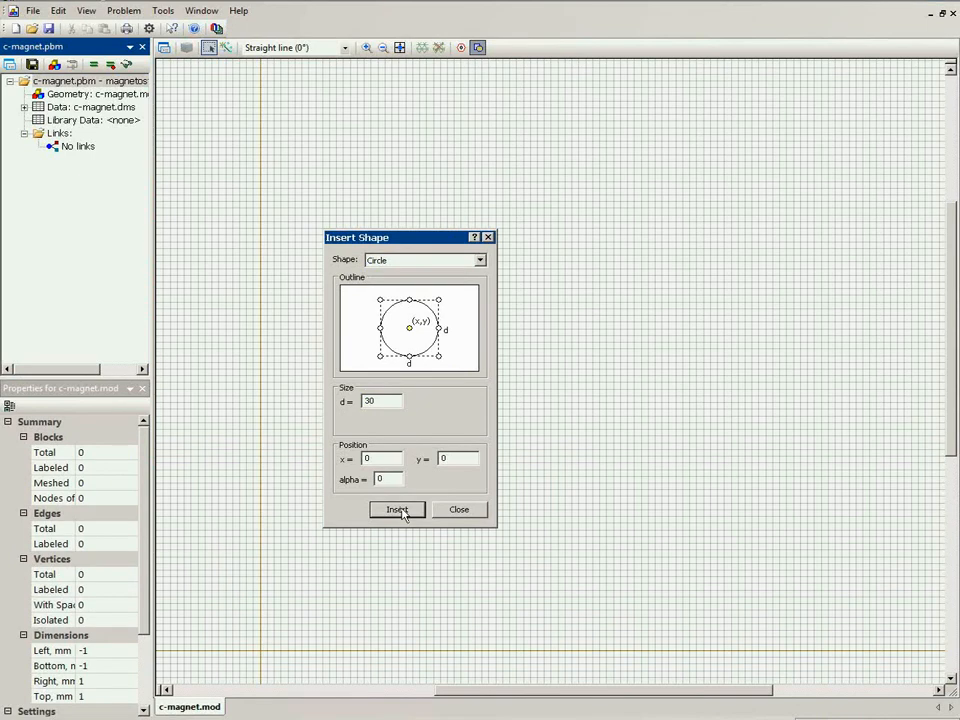
pyautogui.click(397, 509)
pyautogui.write('50')
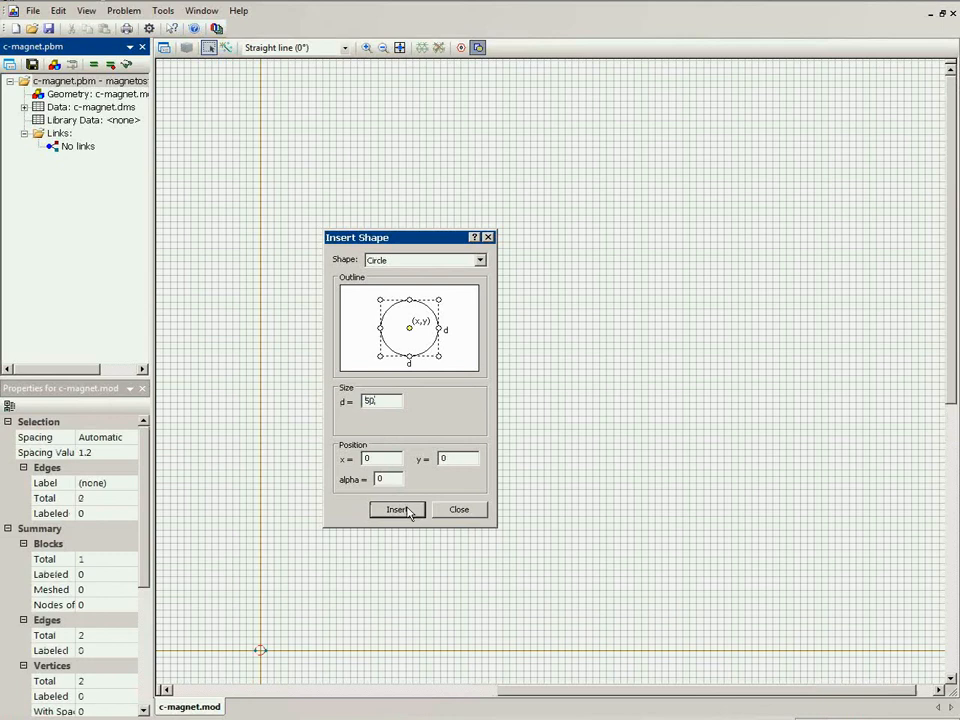
pyautogui.click(397, 509)
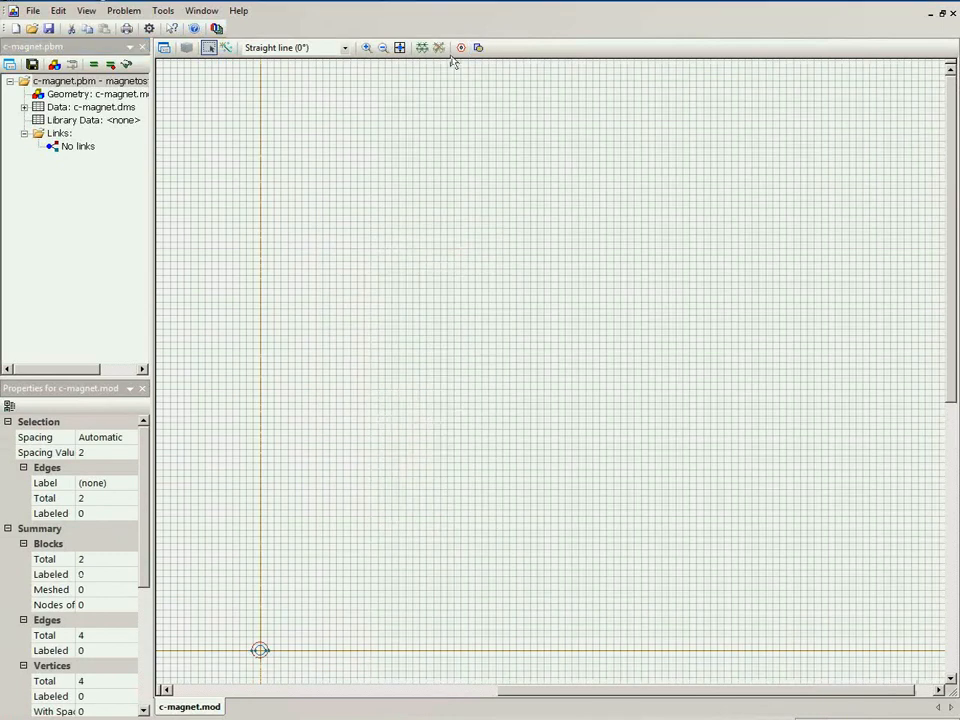
pyautogui.click(228, 48)
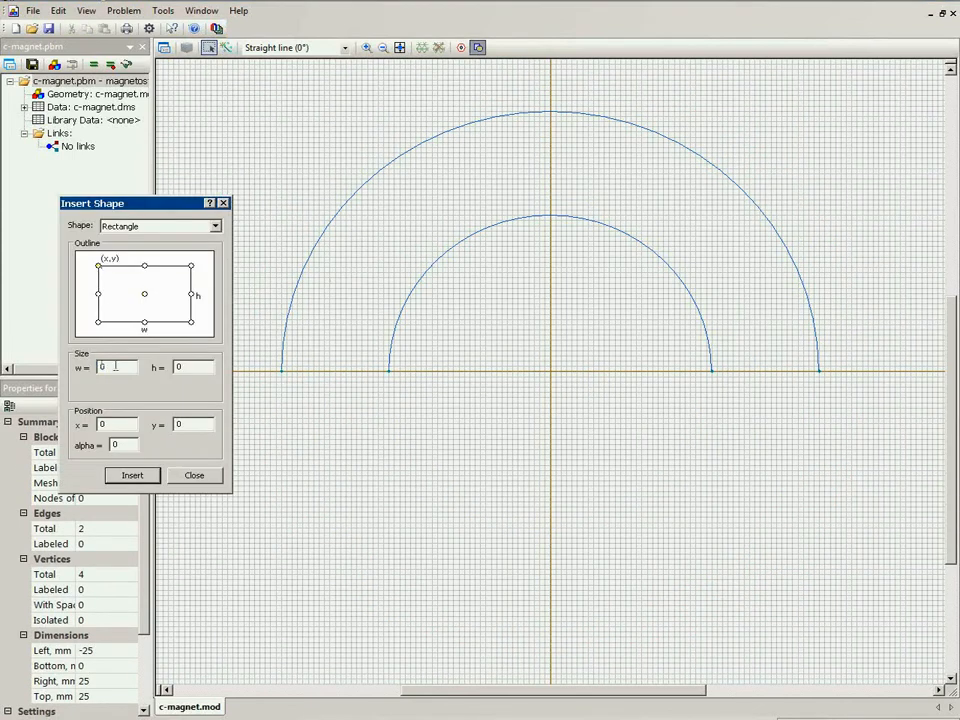
# Step: Insert the 10 × 50 mm rectangular legs under the arc ends and zoom to fit
pyautogui.write('50')
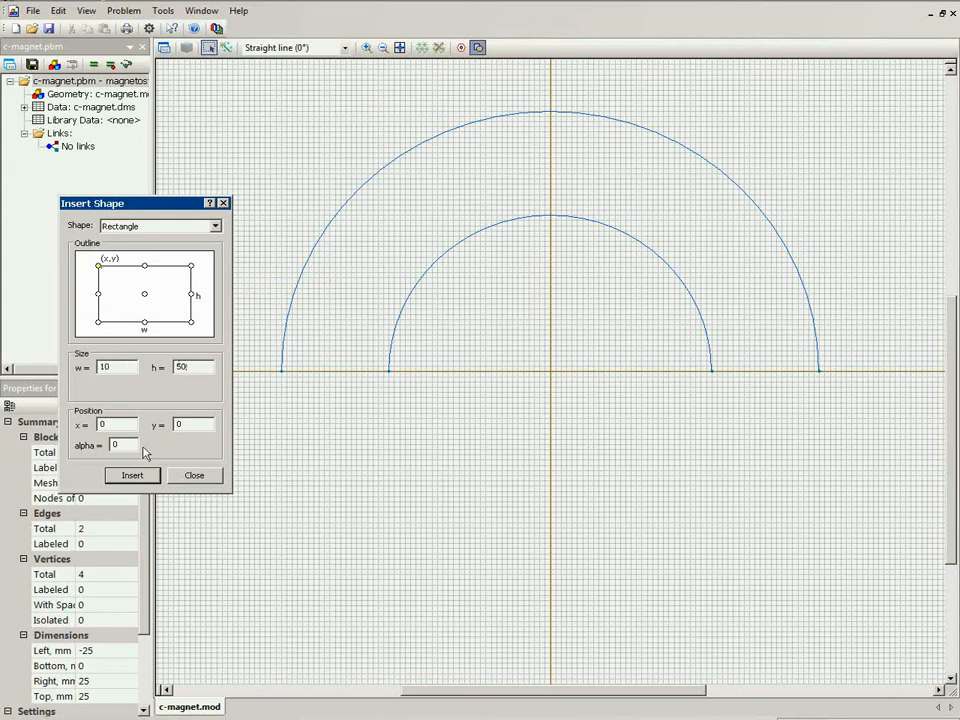
pyautogui.click(132, 475)
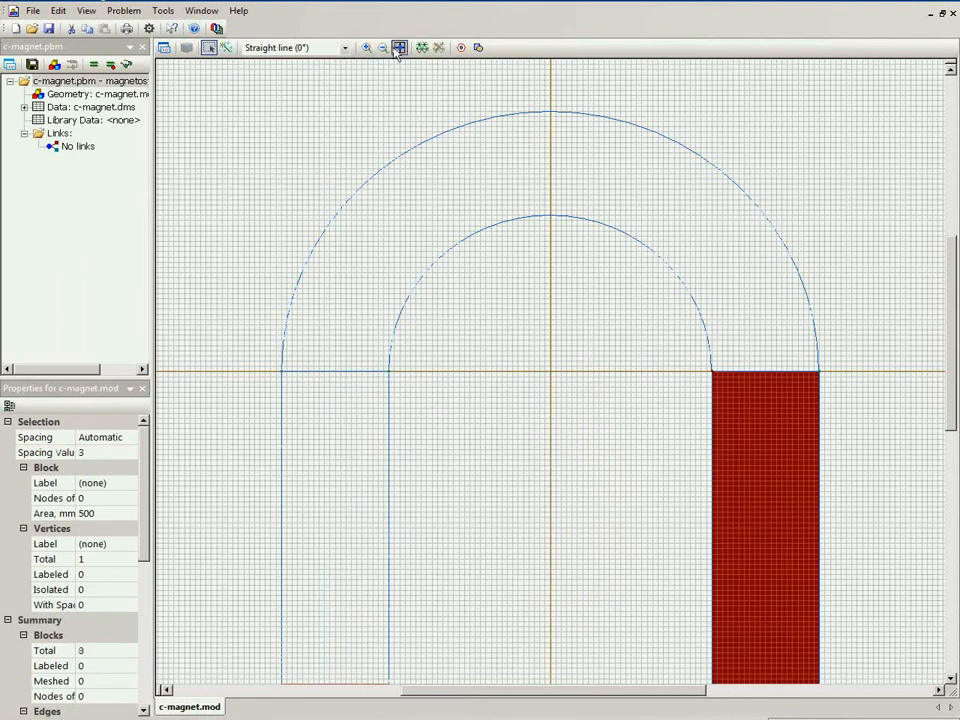
pyautogui.click(398, 47)
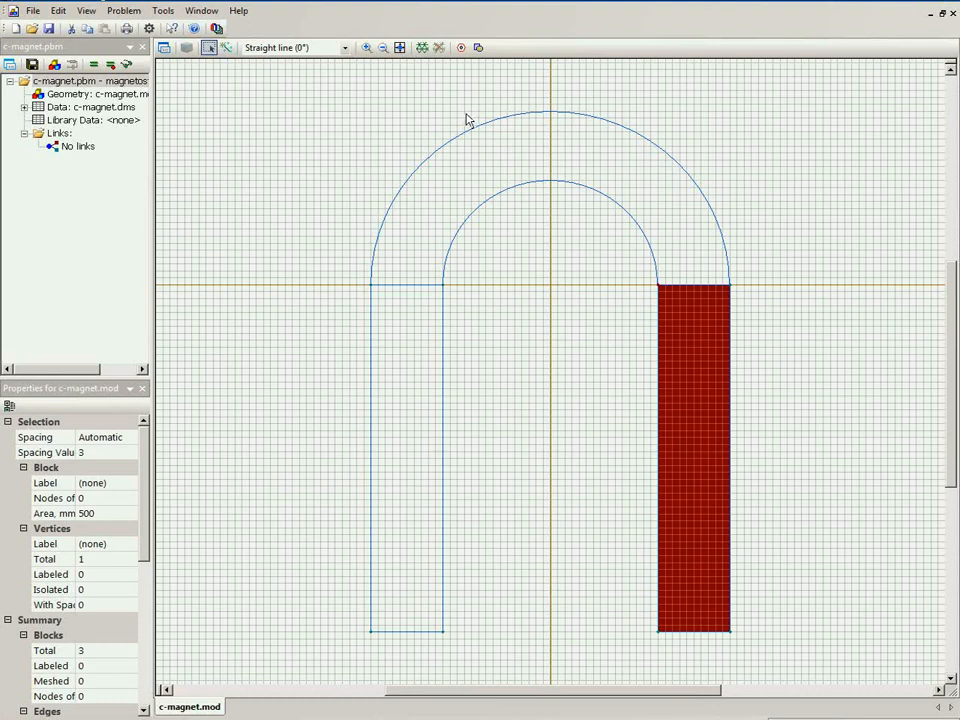
pyautogui.moveTo(390, 74)
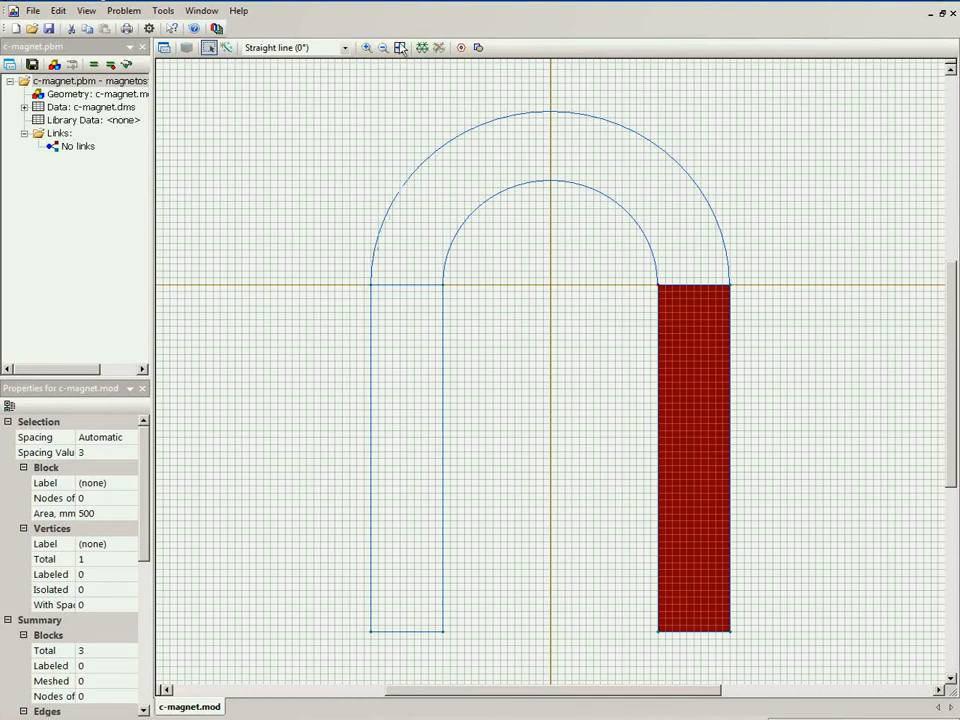
pyautogui.click(366, 47)
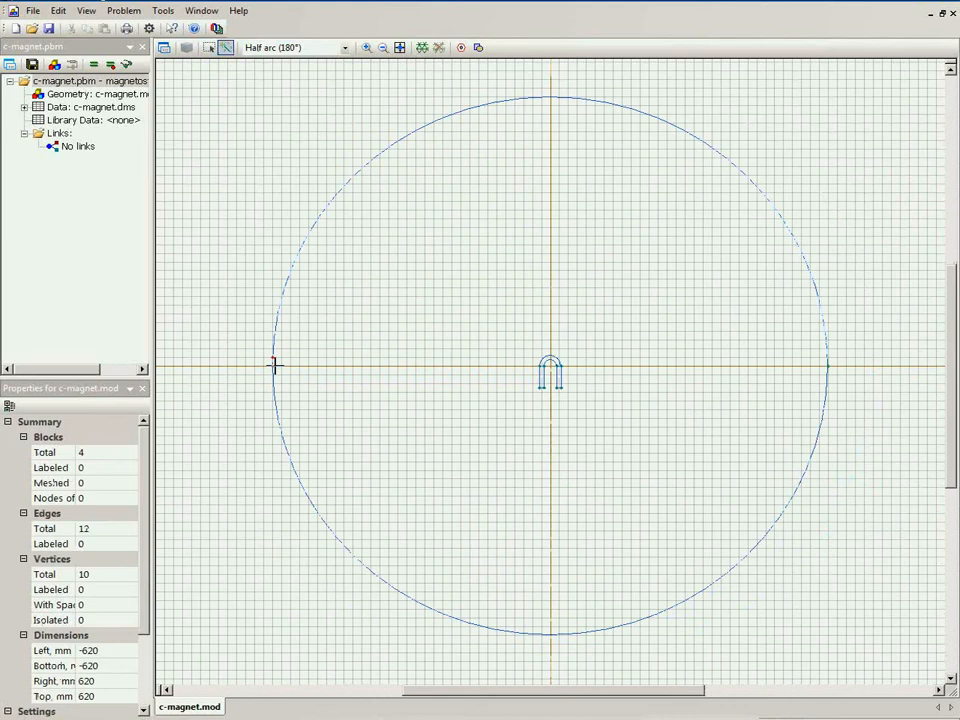
# Step: Finish the large half-arc outer circle and return to the Select tool
pyautogui.click(210, 48)
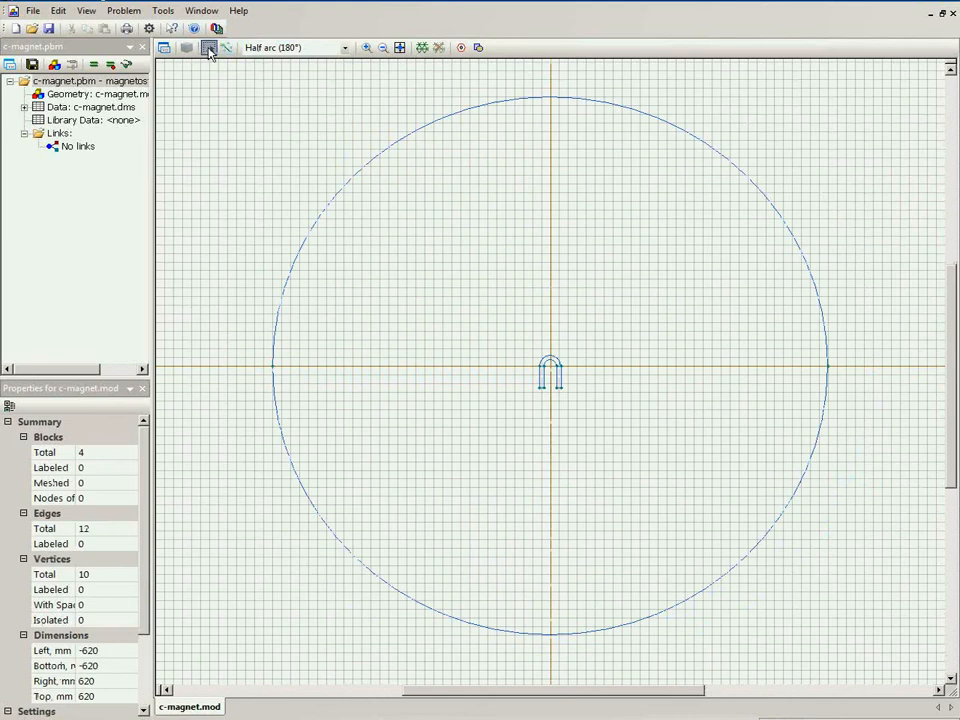
pyautogui.click(227, 47)
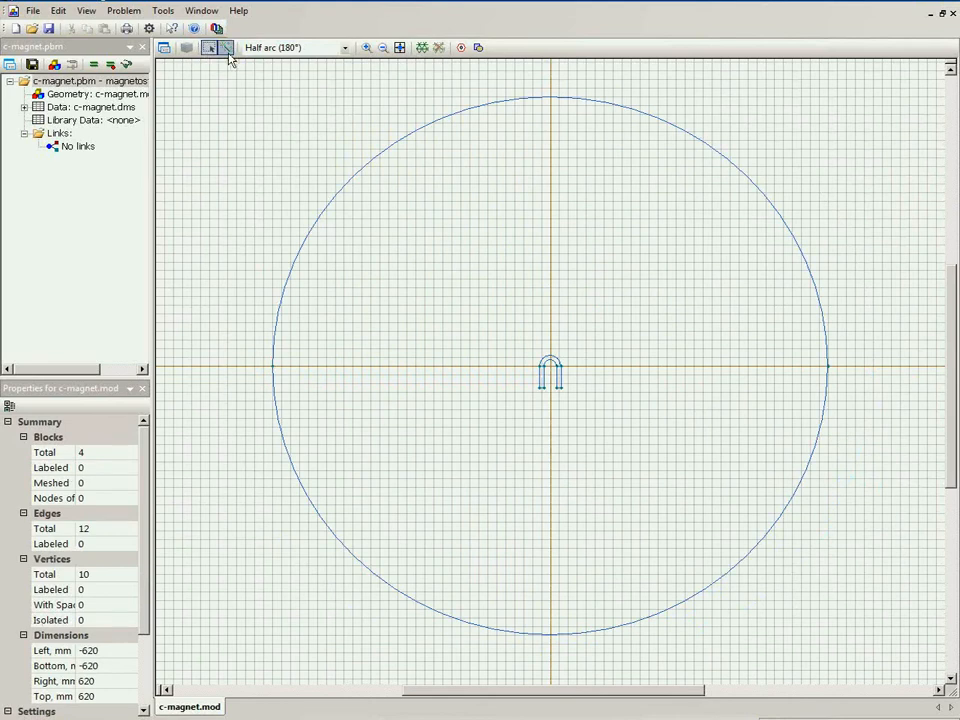
pyautogui.moveTo(227, 48)
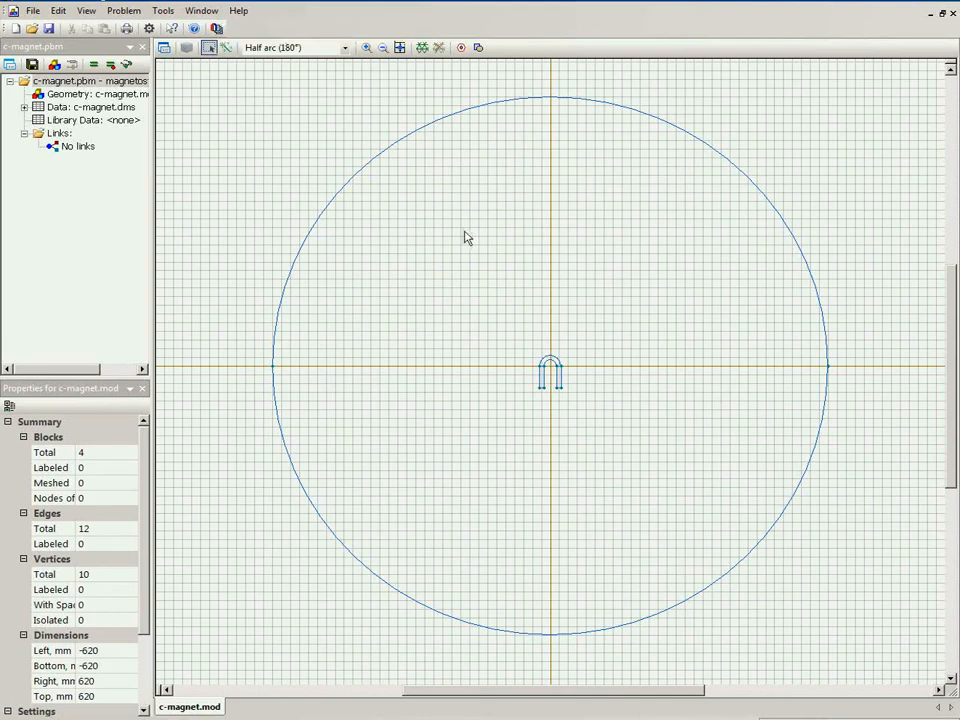
# Step: Give the outer circular block the label 'air'
pyautogui.click(465, 238)
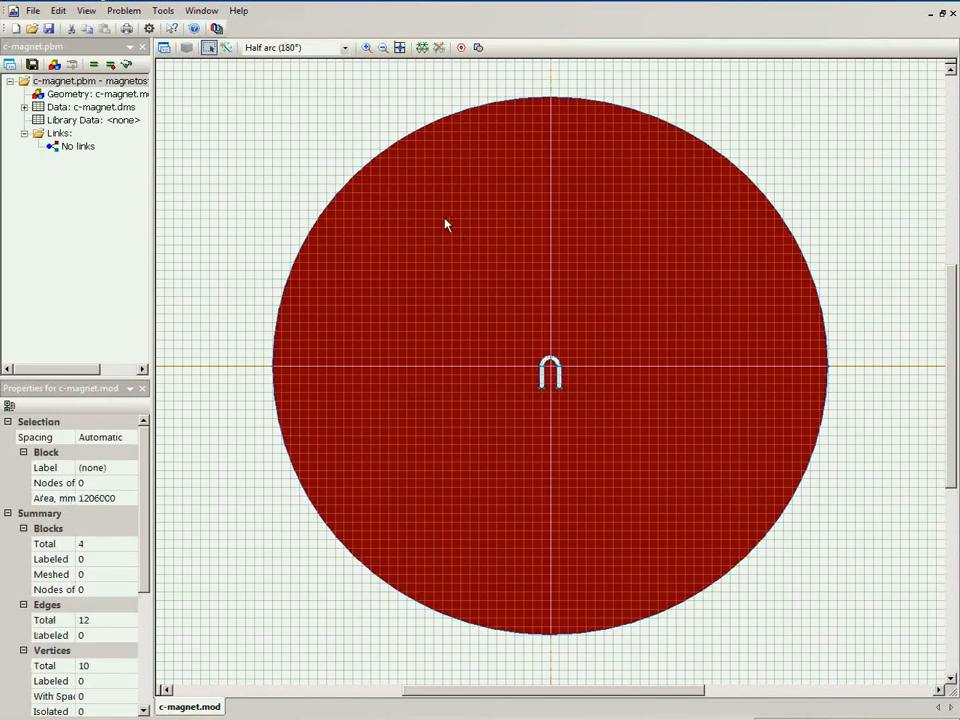
pyautogui.moveTo(209, 47)
pyautogui.write('air')
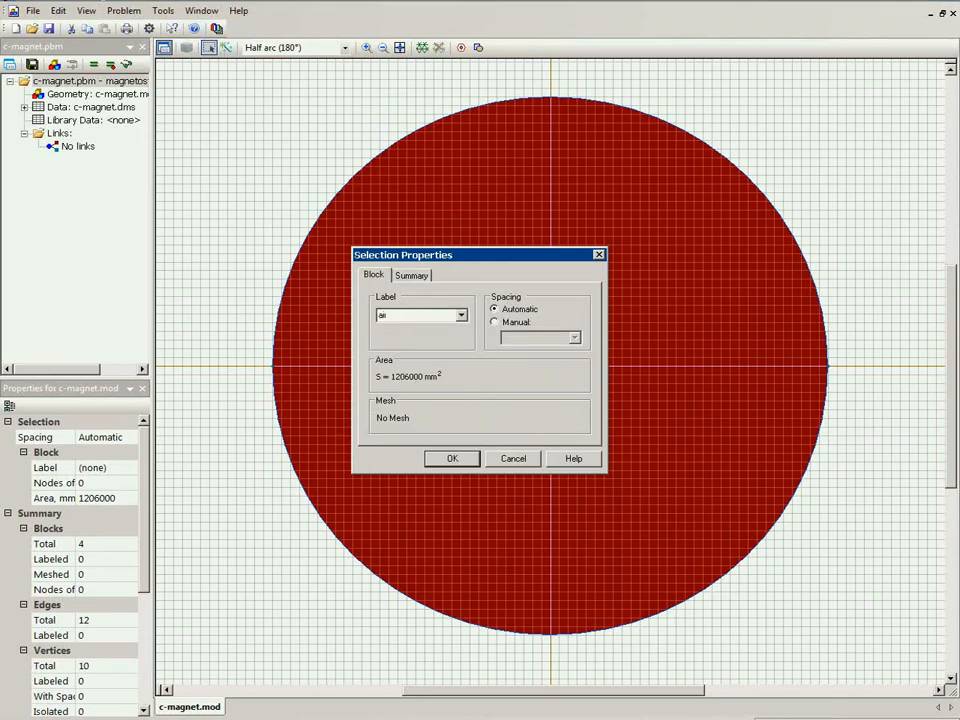
pyautogui.click(452, 458)
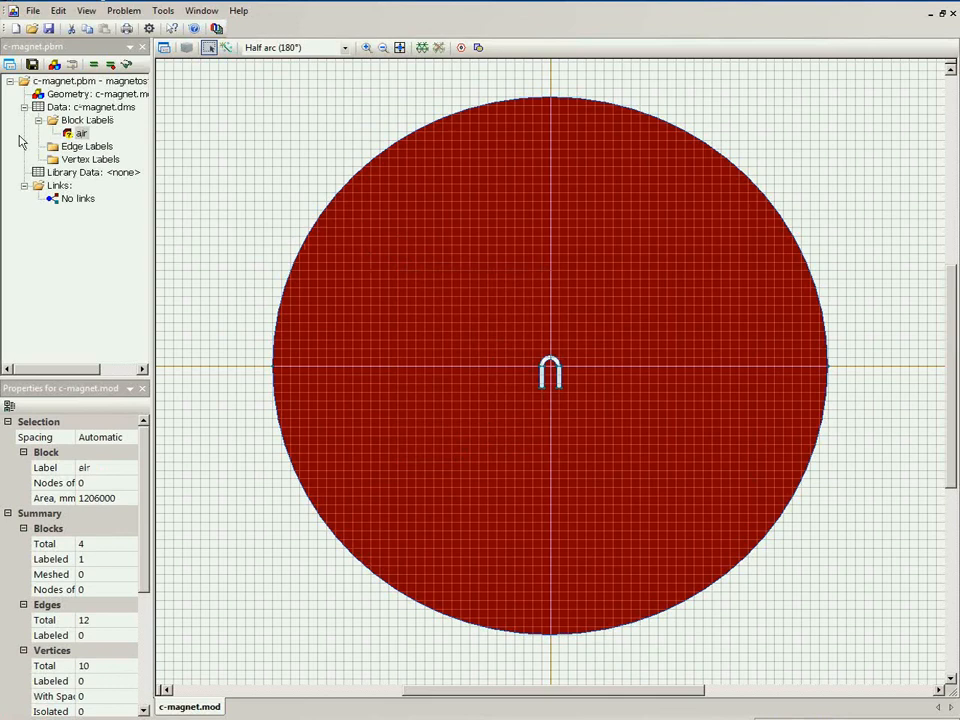
pyautogui.moveTo(178, 159)
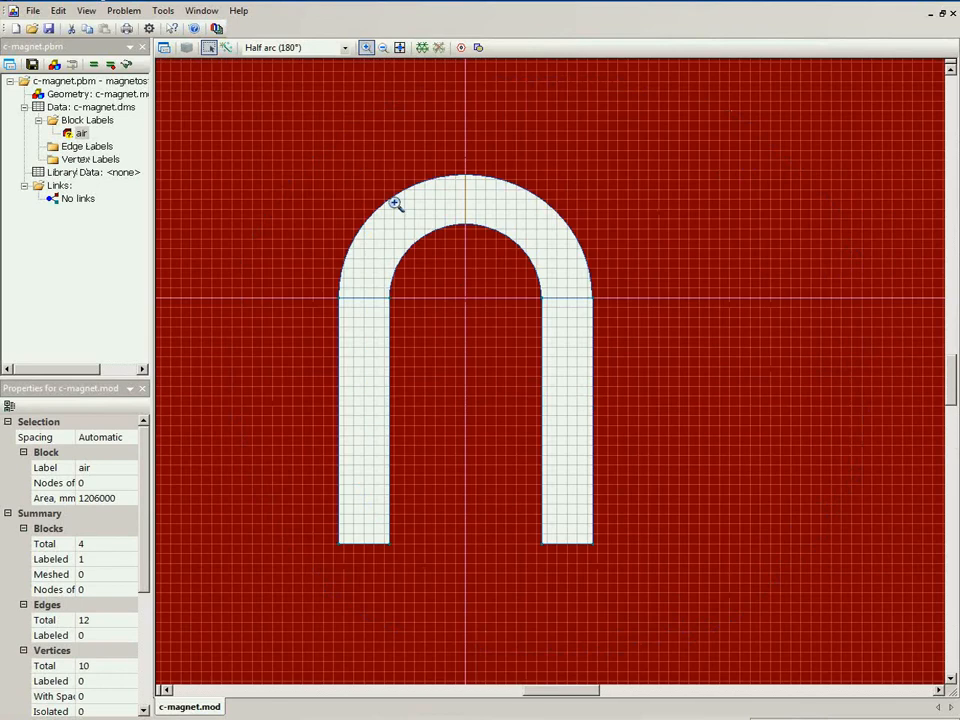
pyautogui.moveTo(210, 47)
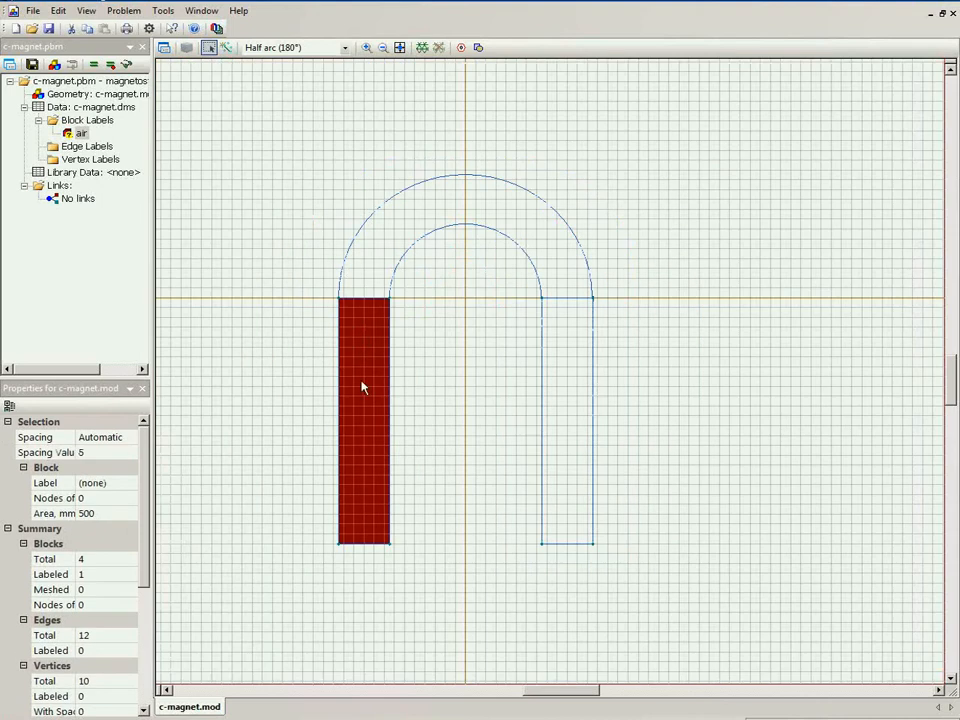
pyautogui.moveTo(375, 457)
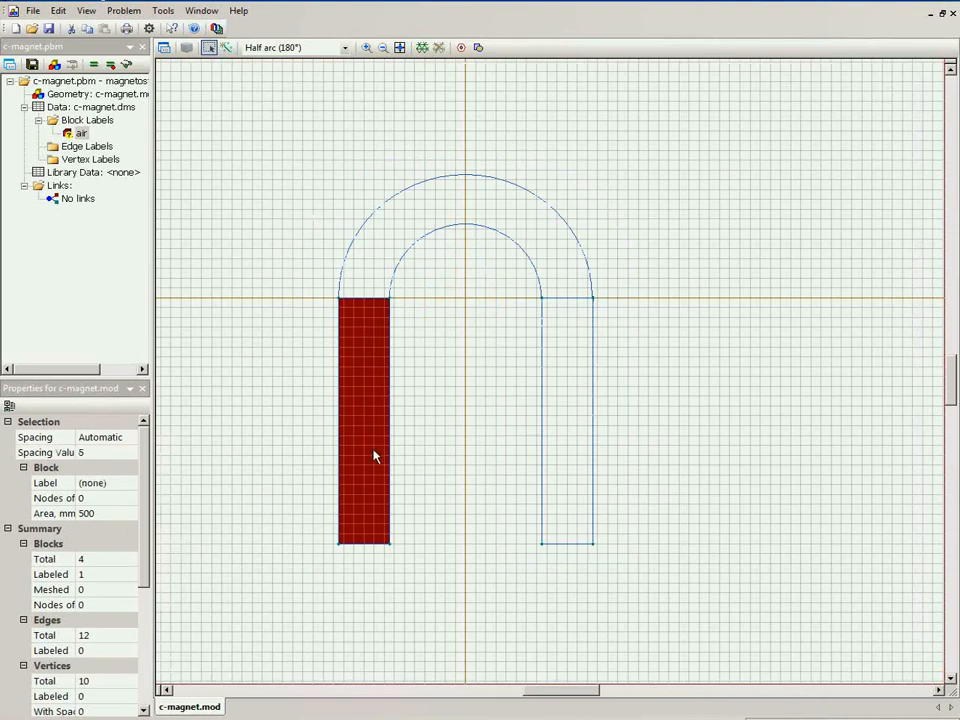
pyautogui.moveTo(380, 303)
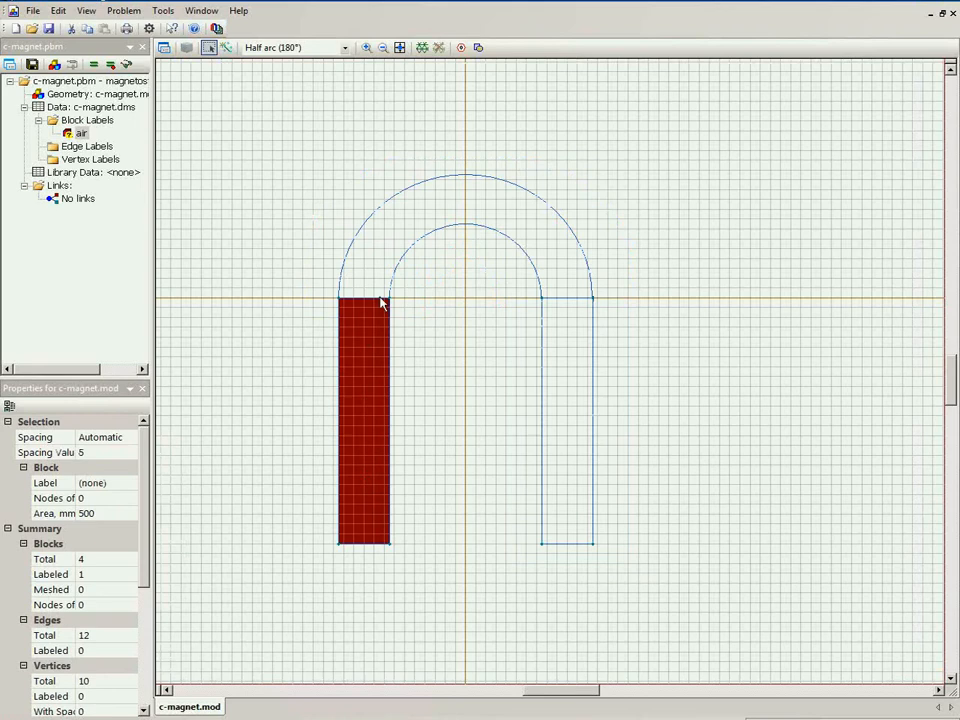
pyautogui.moveTo(577, 477)
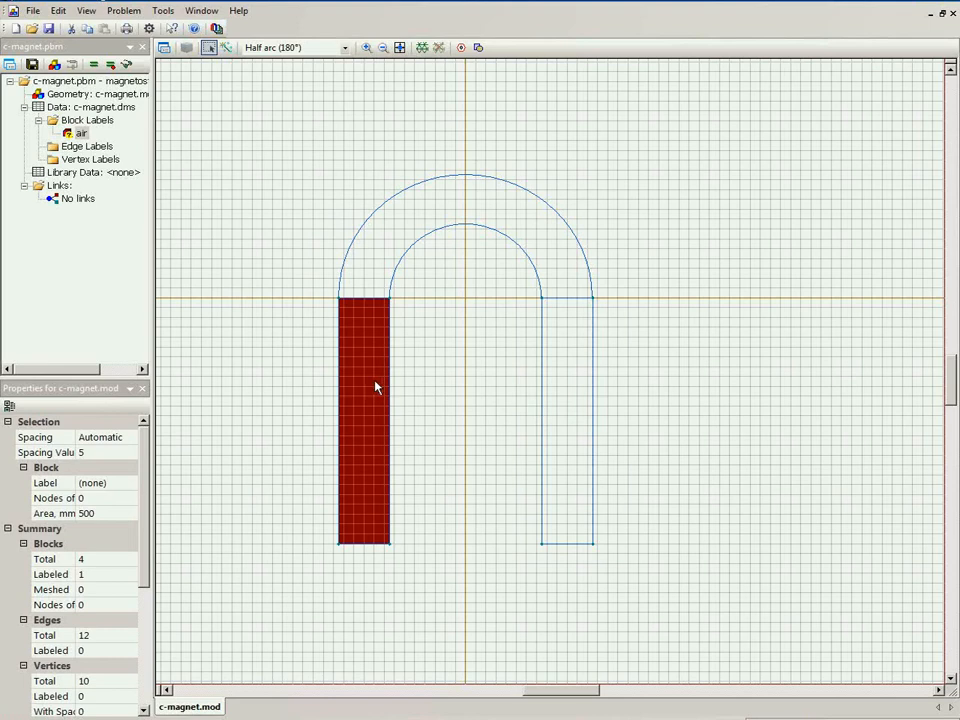
pyautogui.moveTo(582, 402)
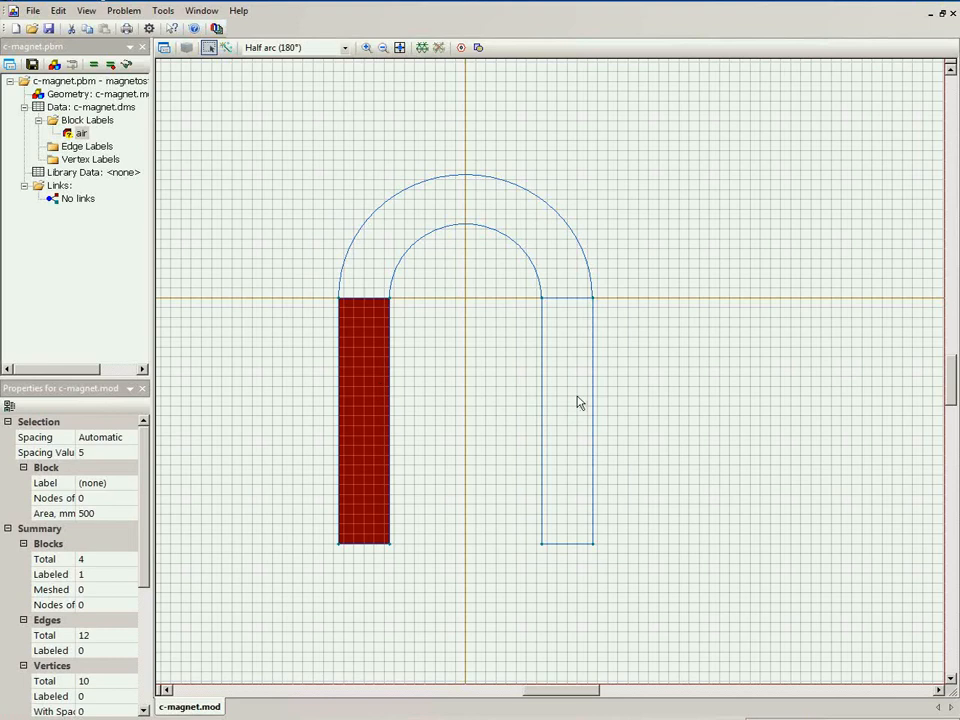
pyautogui.moveTo(547, 397)
pyautogui.write('magnet')
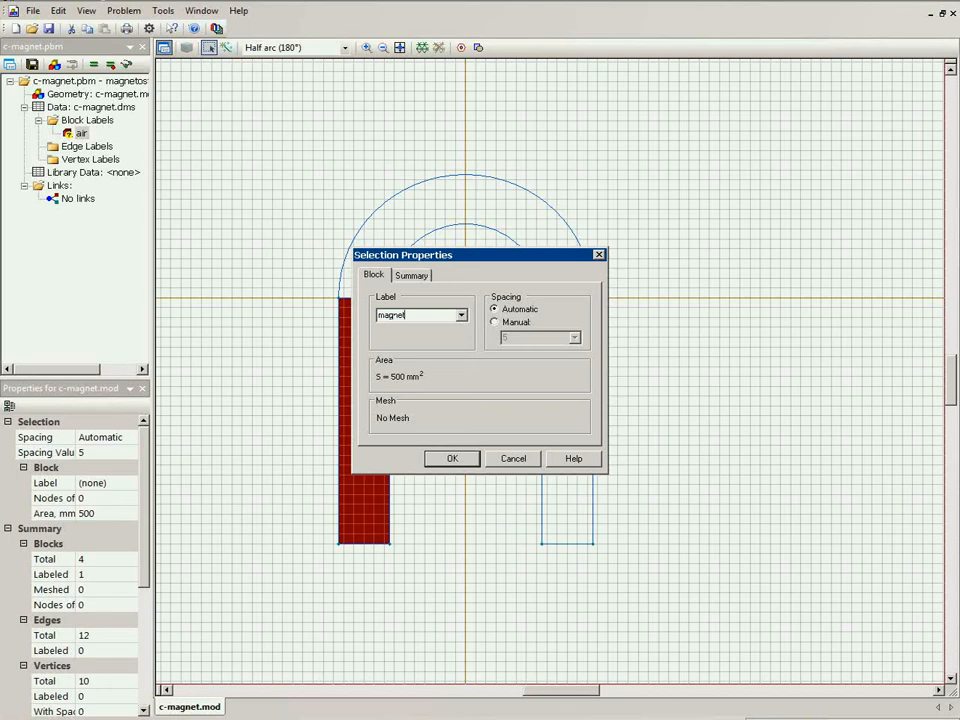
# Step: Label the left leg 'magnet up', right leg 'magnet down', arched top 'magnet curved'
pyautogui.write('_l')
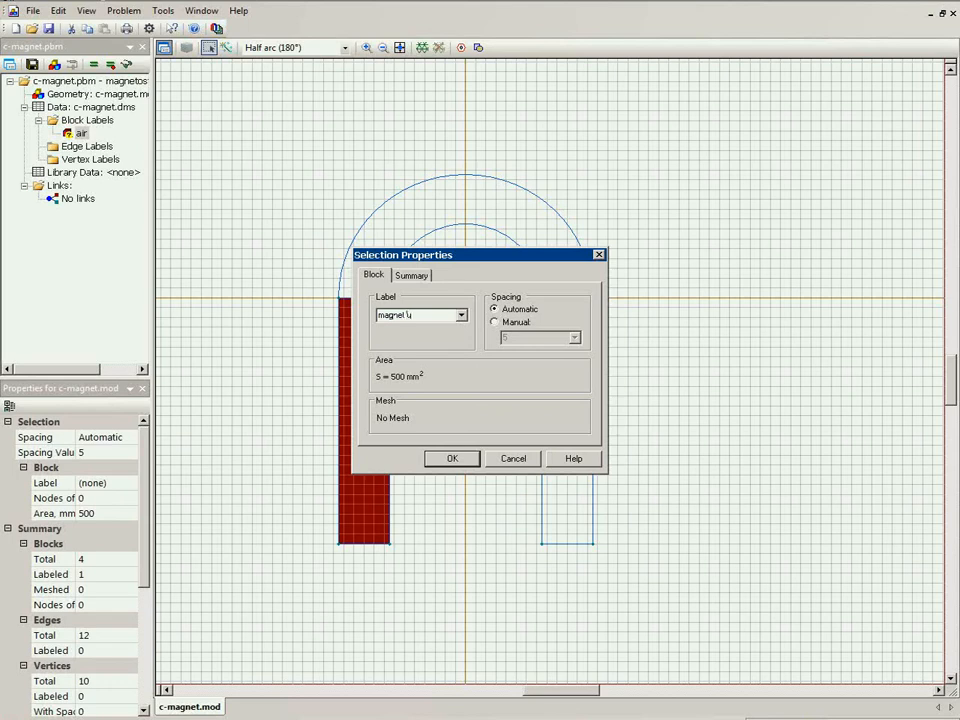
pyautogui.click(451, 458)
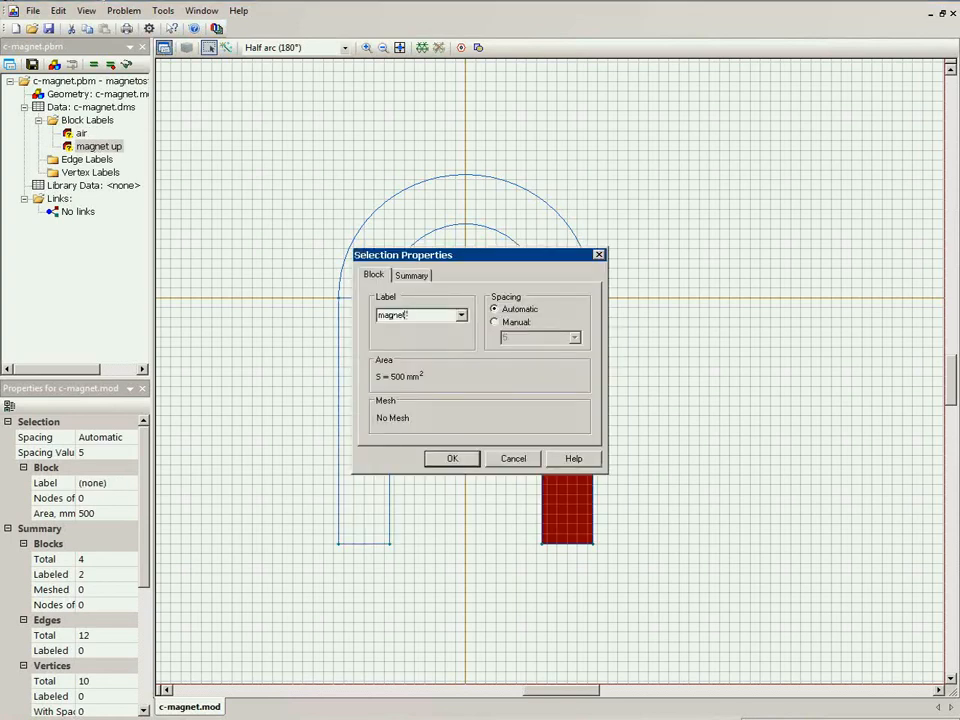
pyautogui.click(451, 458)
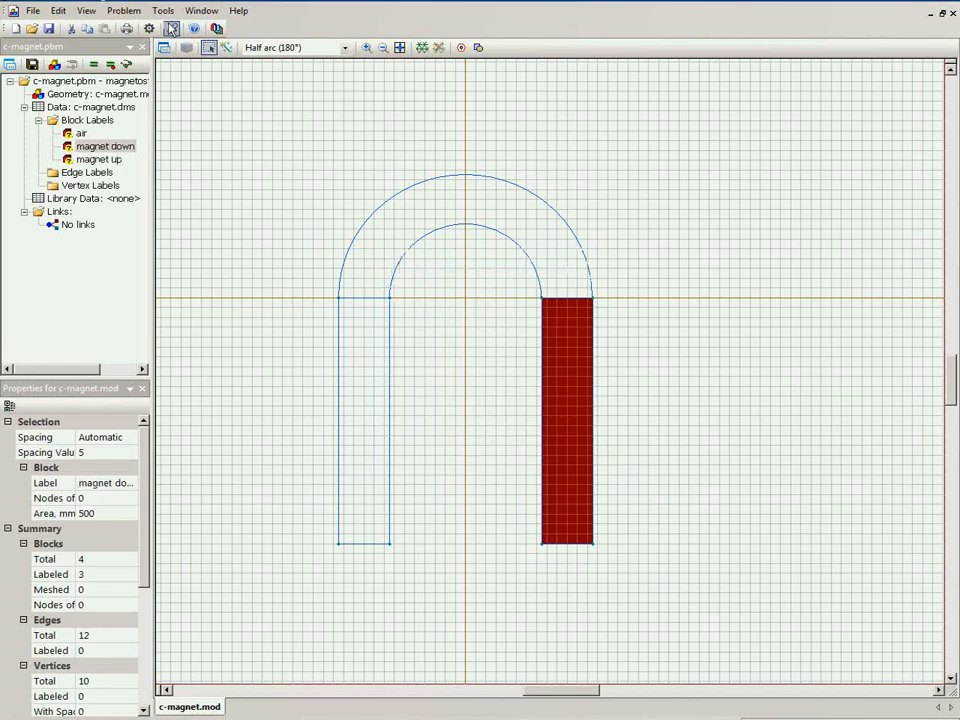
pyautogui.click(430, 205)
pyautogui.write('magnet curved')
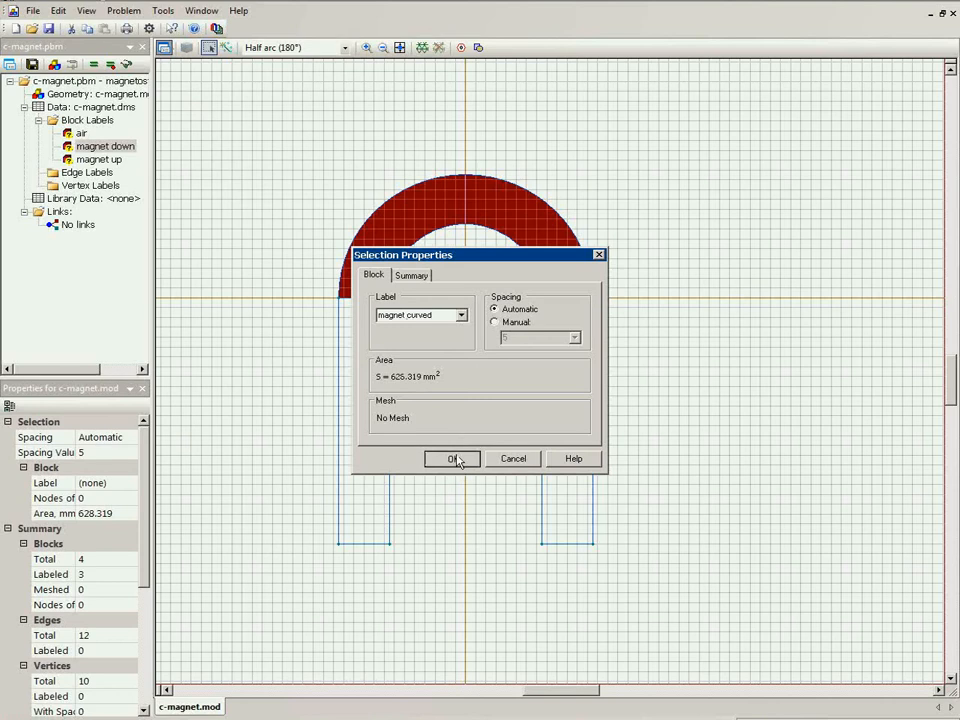
pyautogui.click(452, 458)
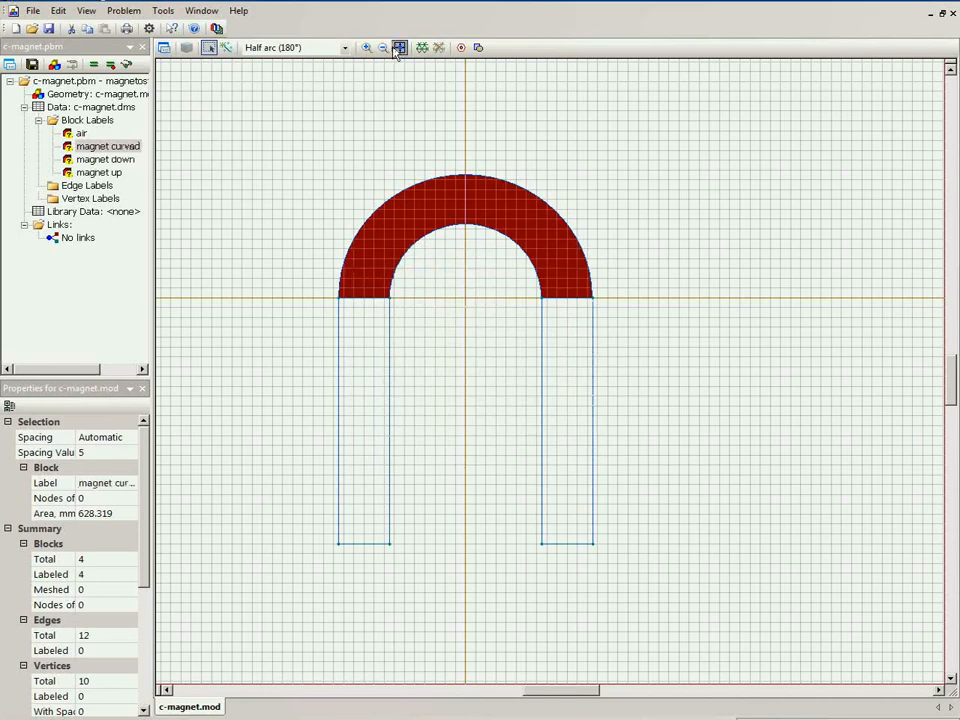
# Step: Label the upper and lower outer arcs 'boundary' and clear the selection
pyautogui.click(383, 47)
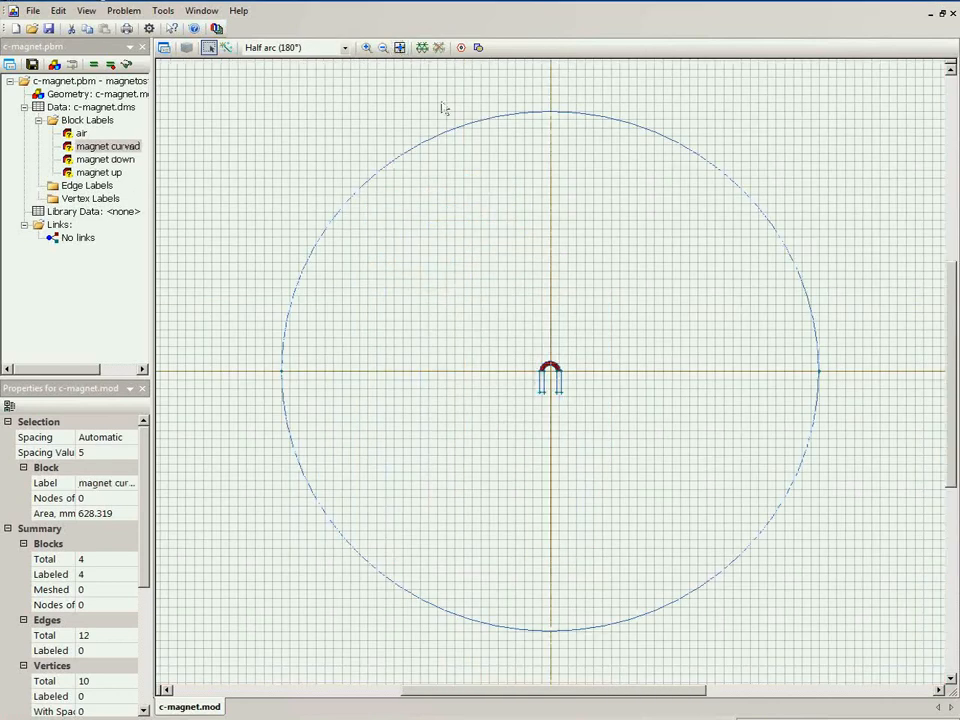
pyautogui.moveTo(453, 138)
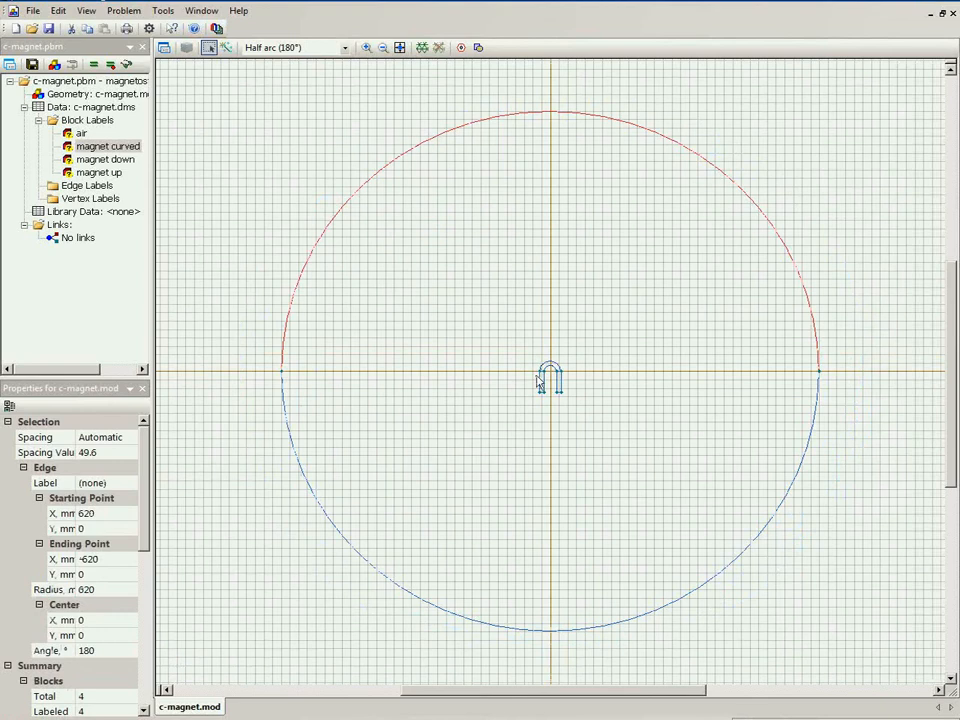
pyautogui.moveTo(556, 407)
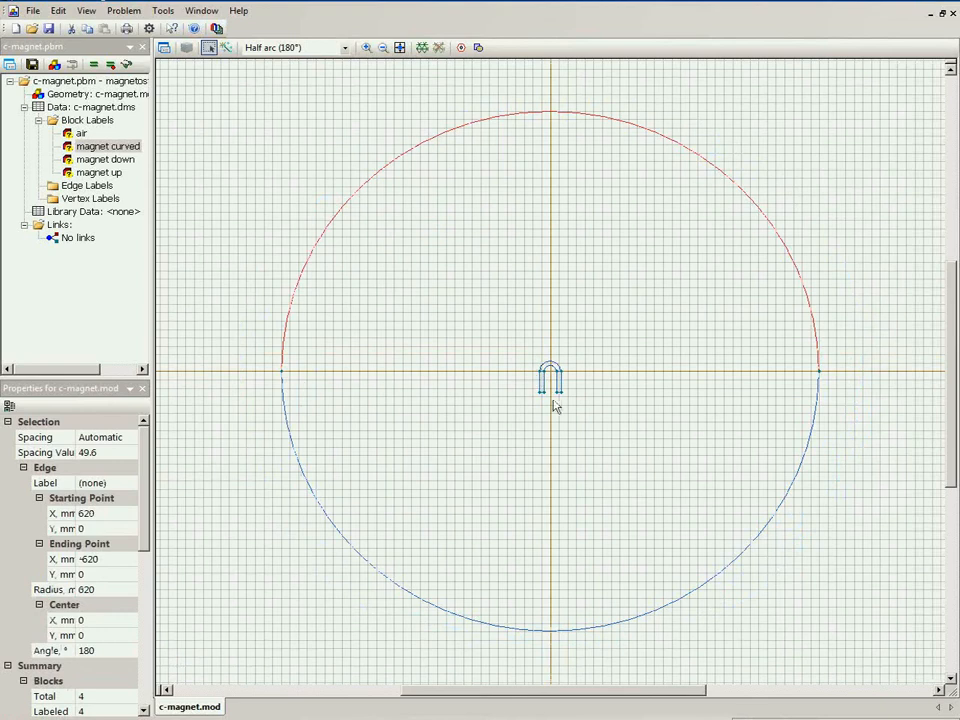
pyautogui.moveTo(715, 204)
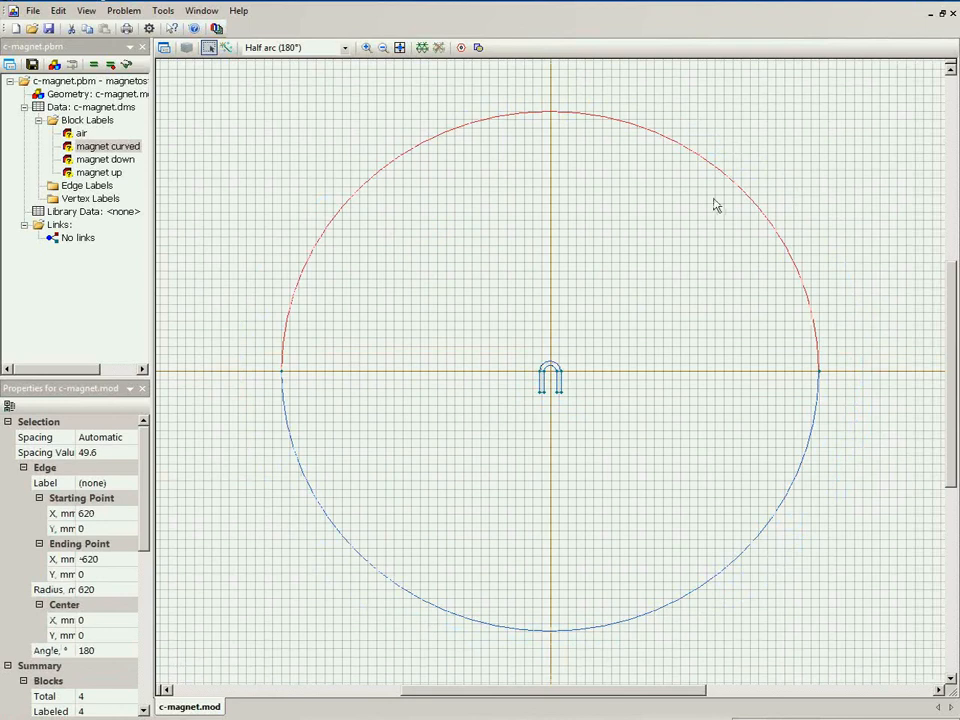
pyautogui.click(297, 452)
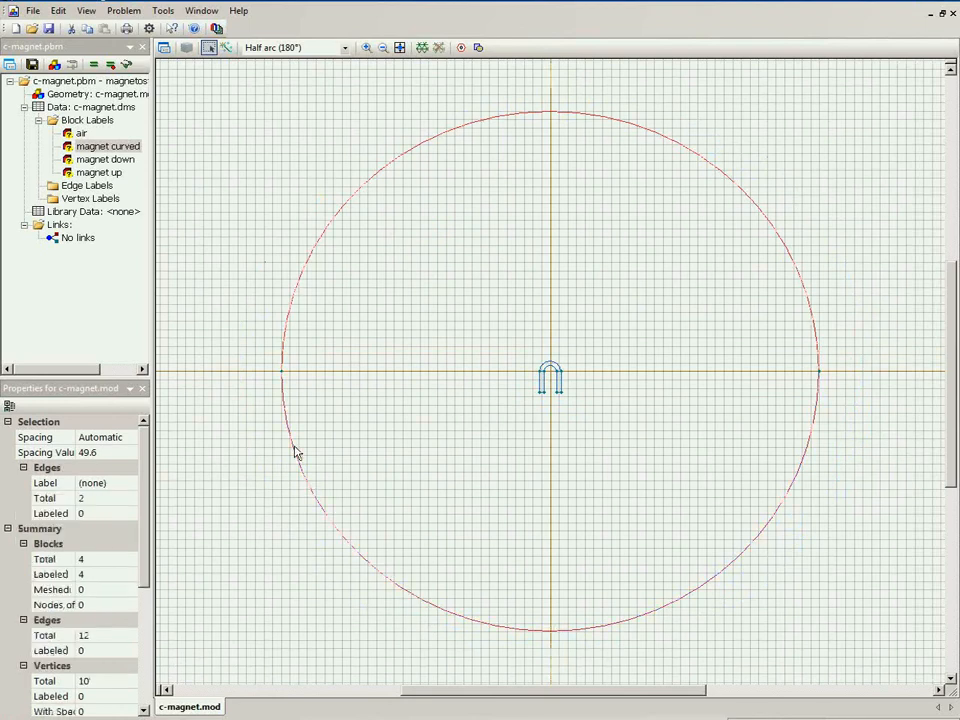
pyautogui.moveTo(305, 123)
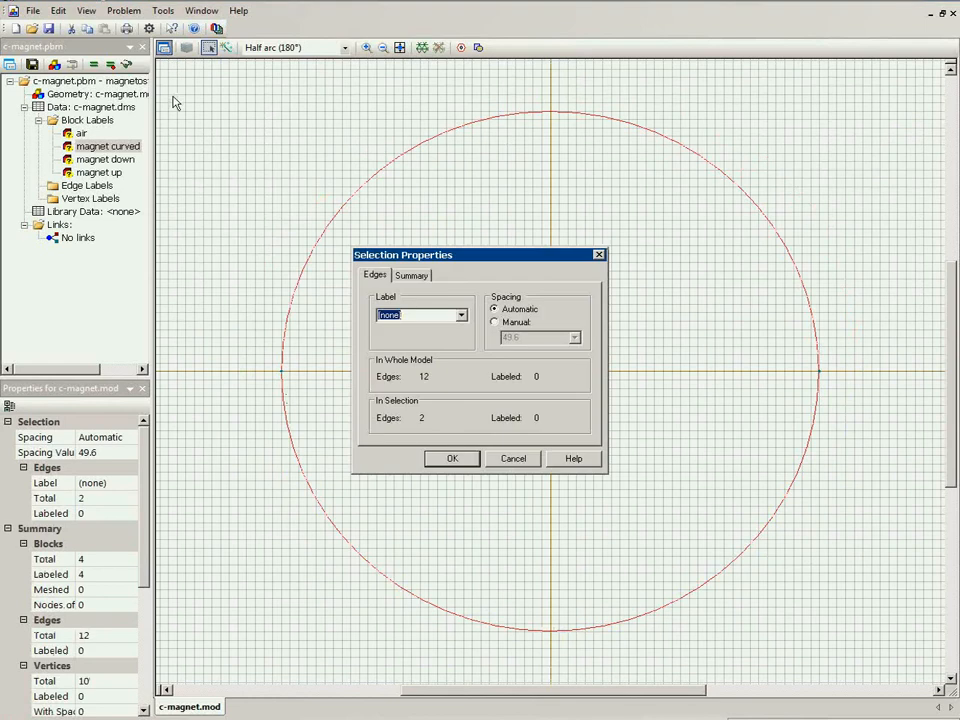
pyautogui.write('boundary')
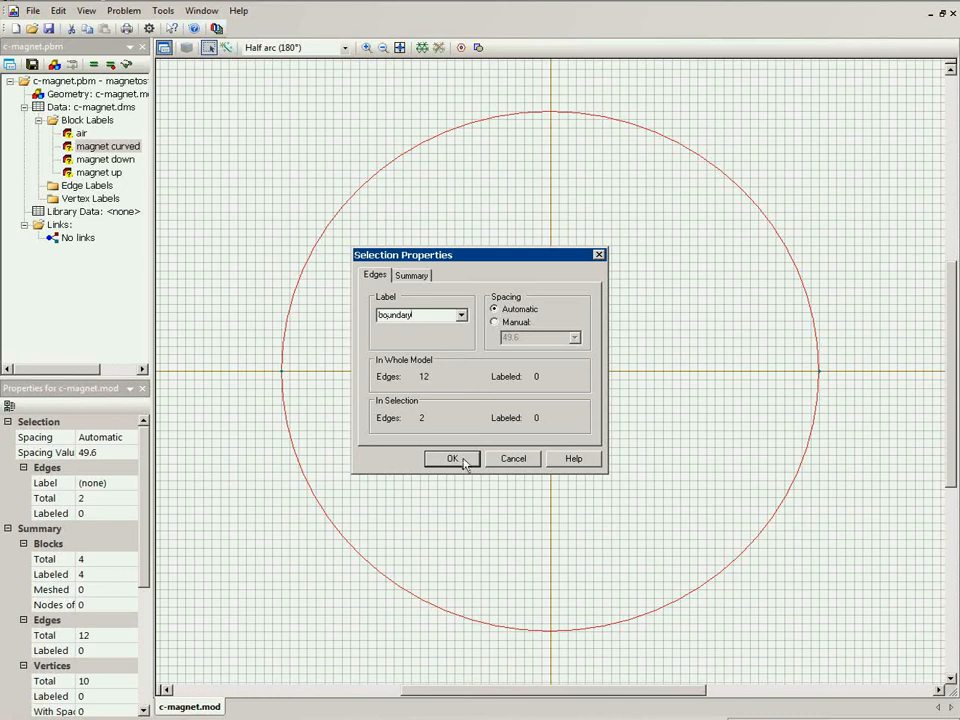
pyautogui.click(451, 458)
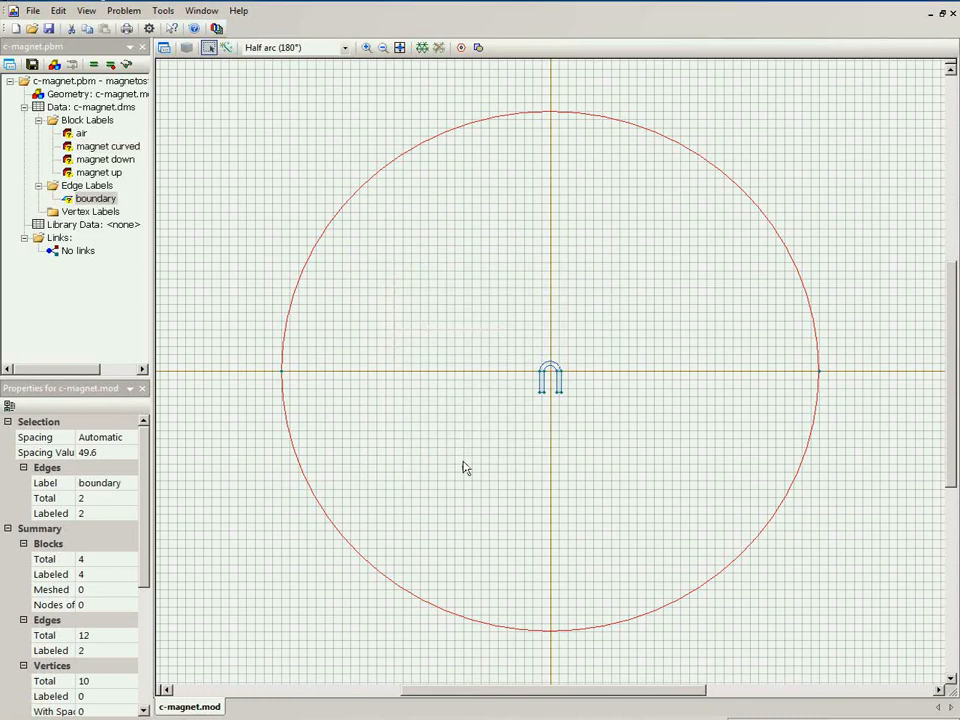
pyautogui.moveTo(318, 405)
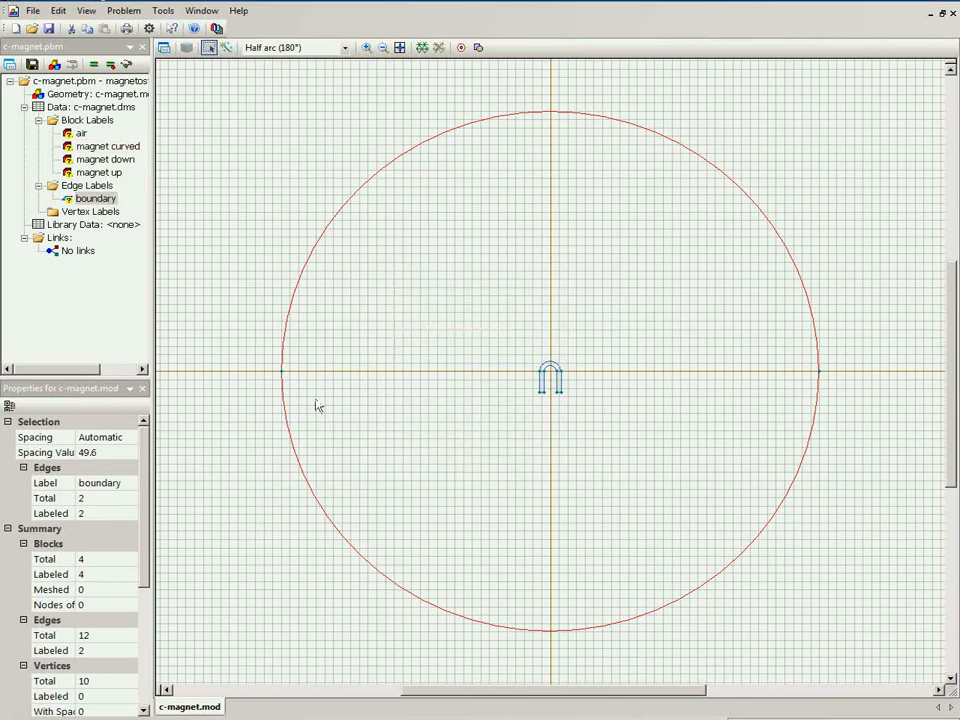
pyautogui.click(422, 47)
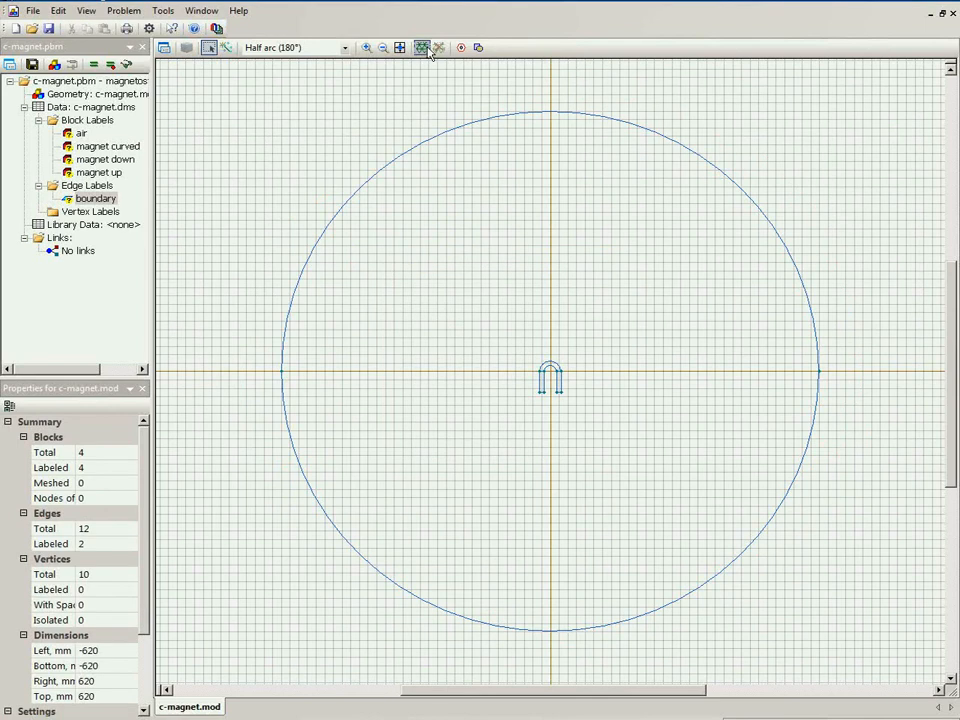
pyautogui.click(421, 47)
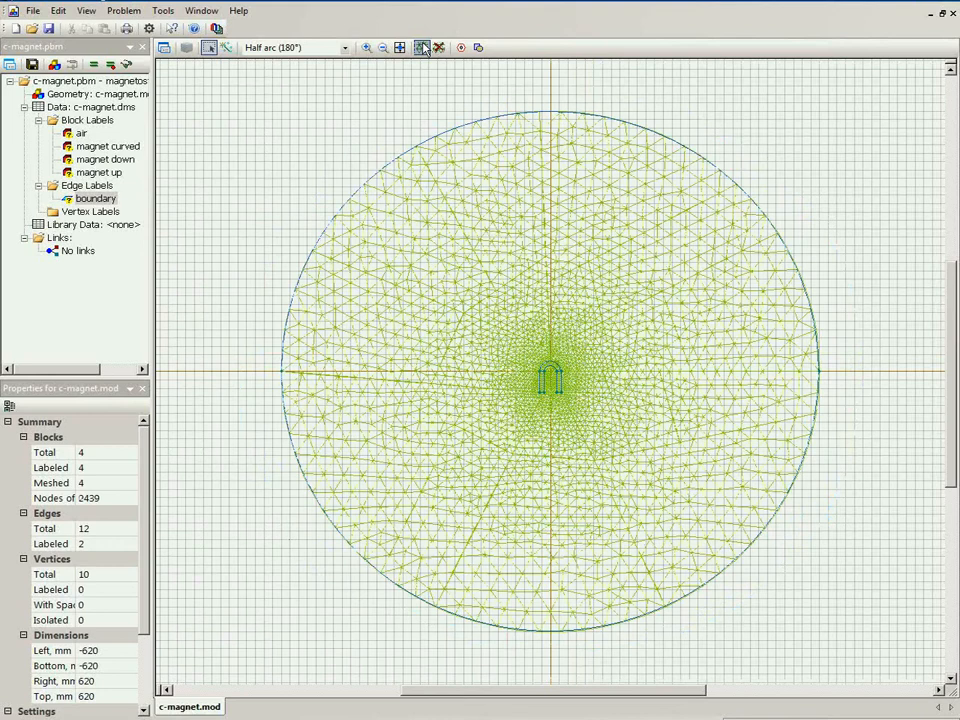
pyautogui.click(421, 47)
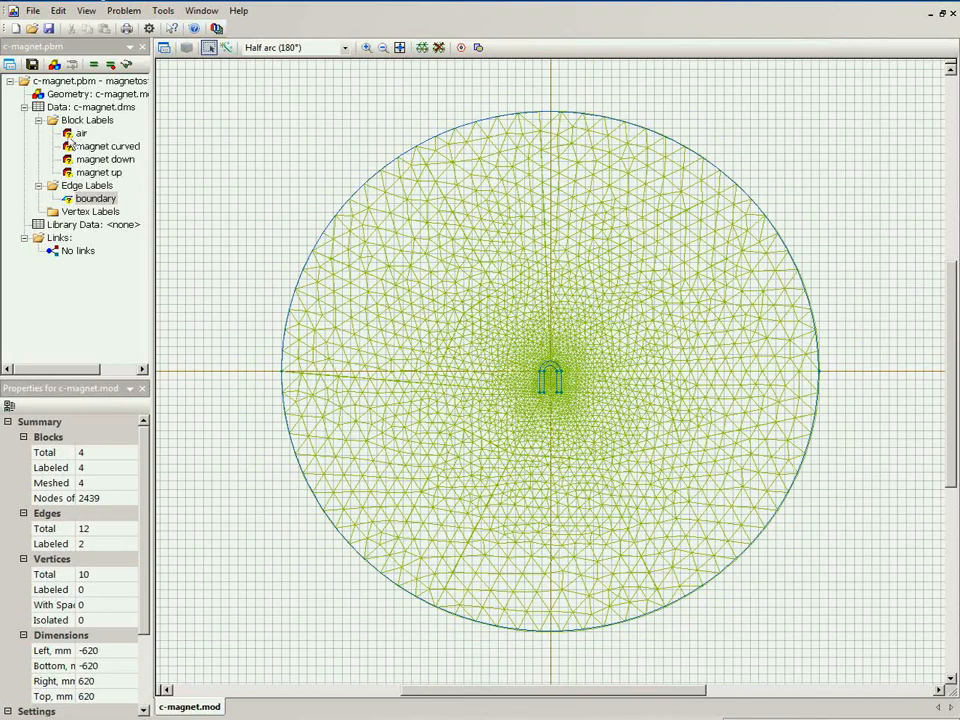
pyautogui.click(81, 133)
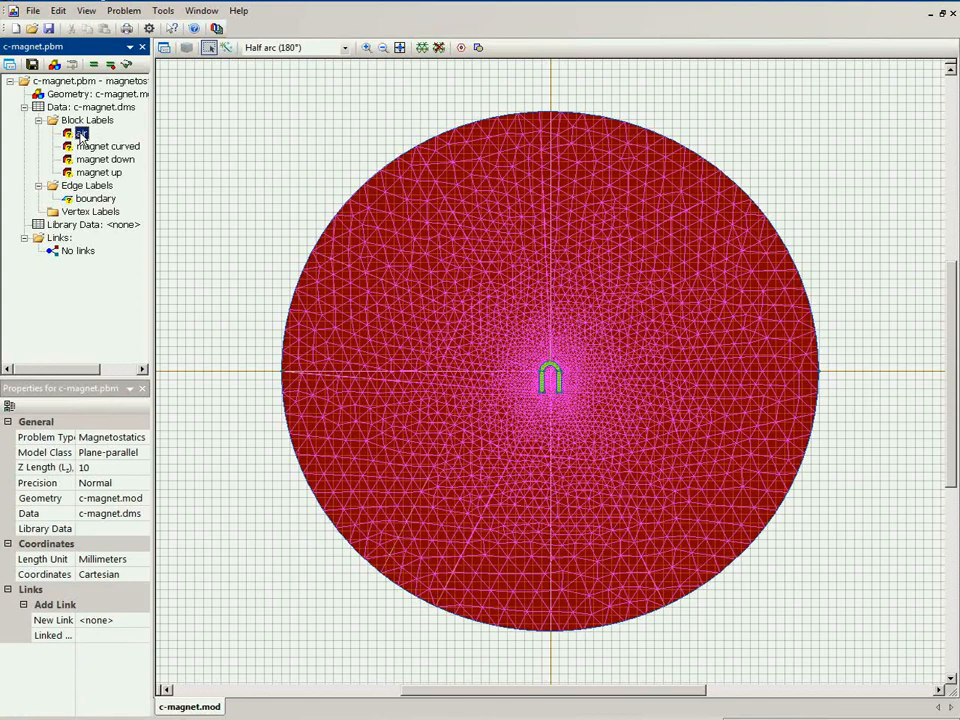
# Step: Confirm the 'air' block properties with permeability 1 and coercive force 0
pyautogui.doubleClick(81, 133)
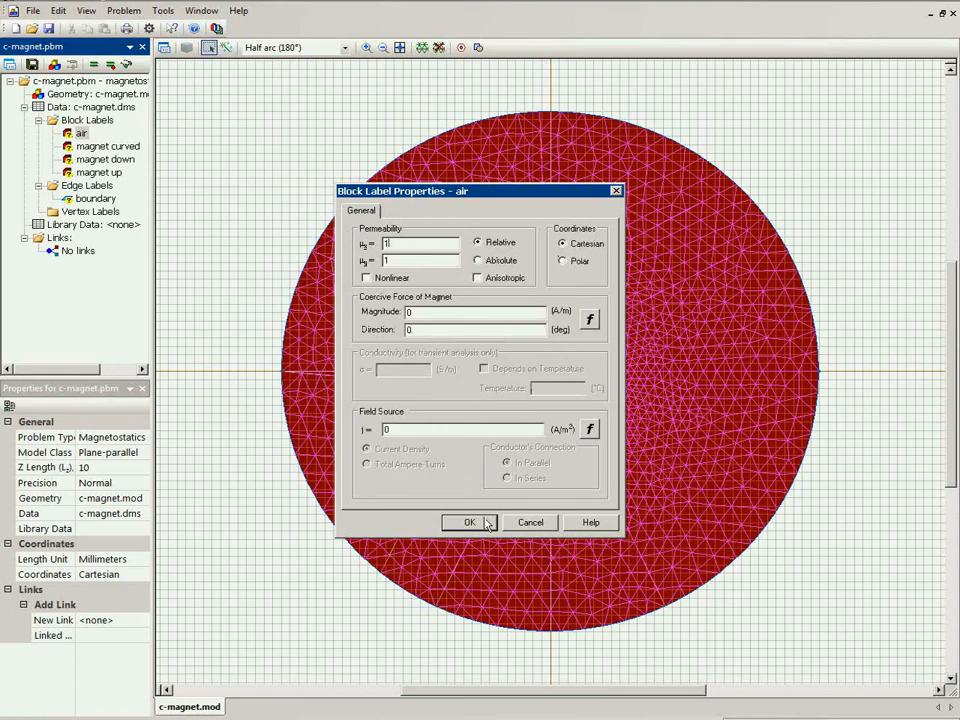
pyautogui.click(469, 522)
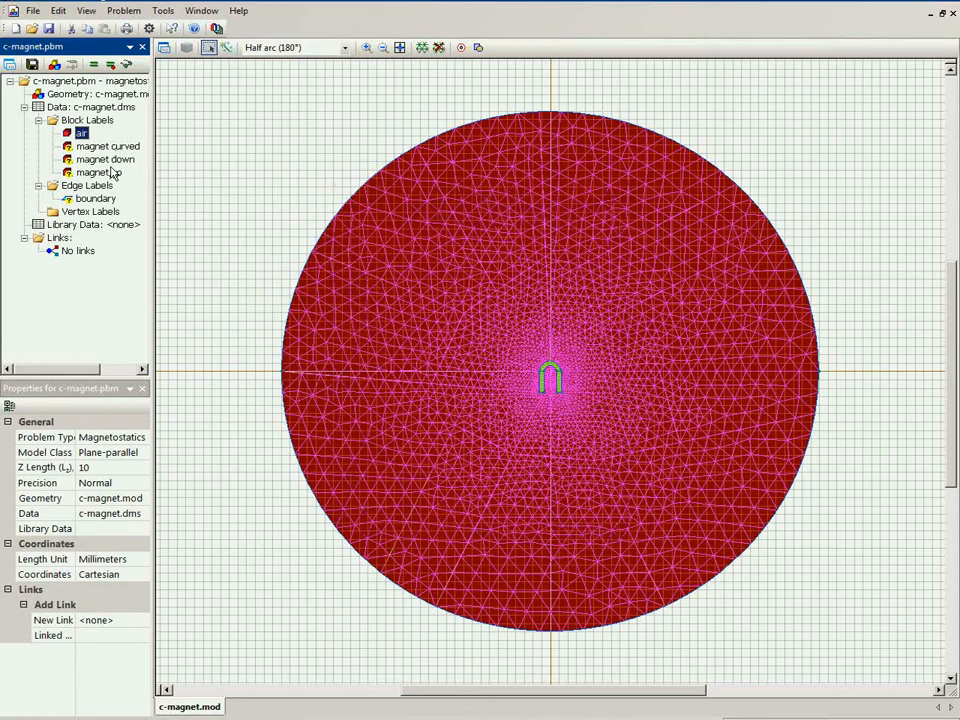
pyautogui.click(99, 172)
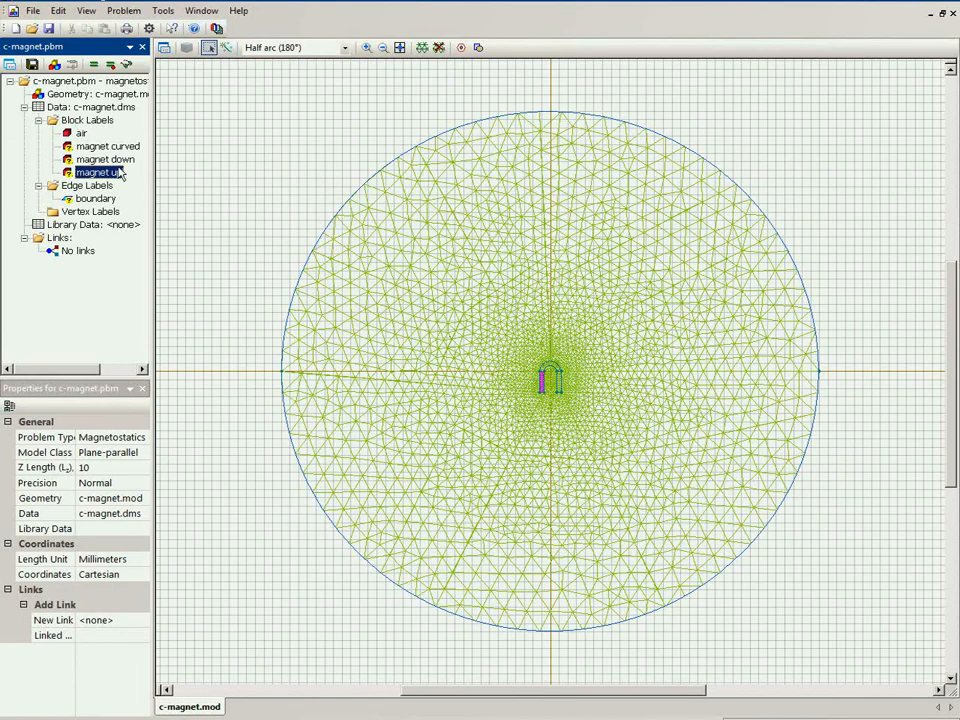
# Step: Set the 'magnet up' coercive force to 10000 A/m at 90°
pyautogui.doubleClick(99, 172)
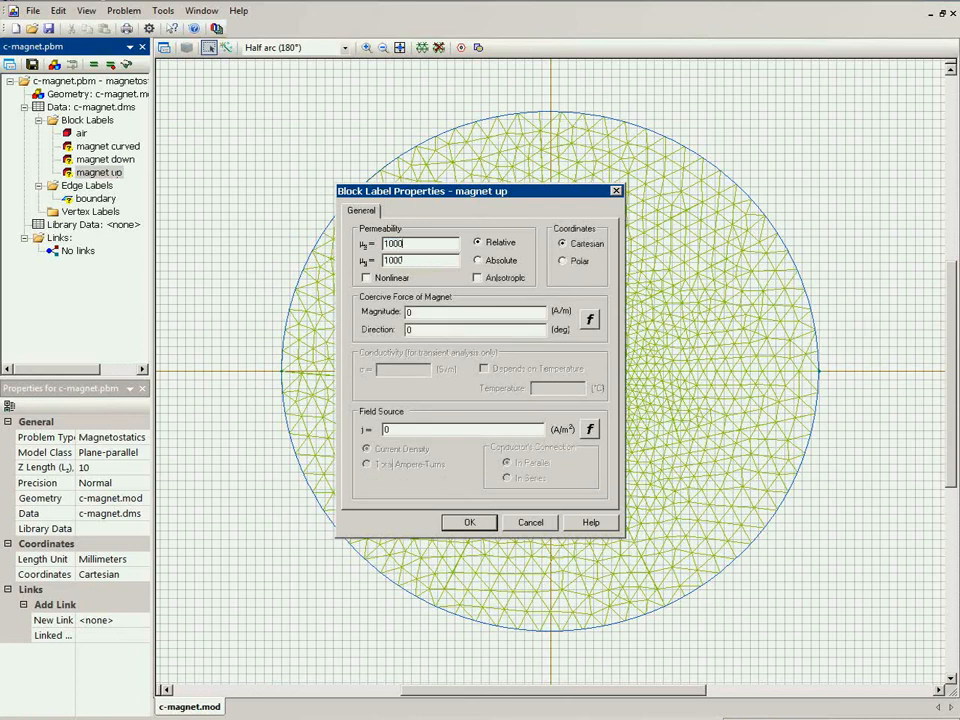
pyautogui.click(475, 311)
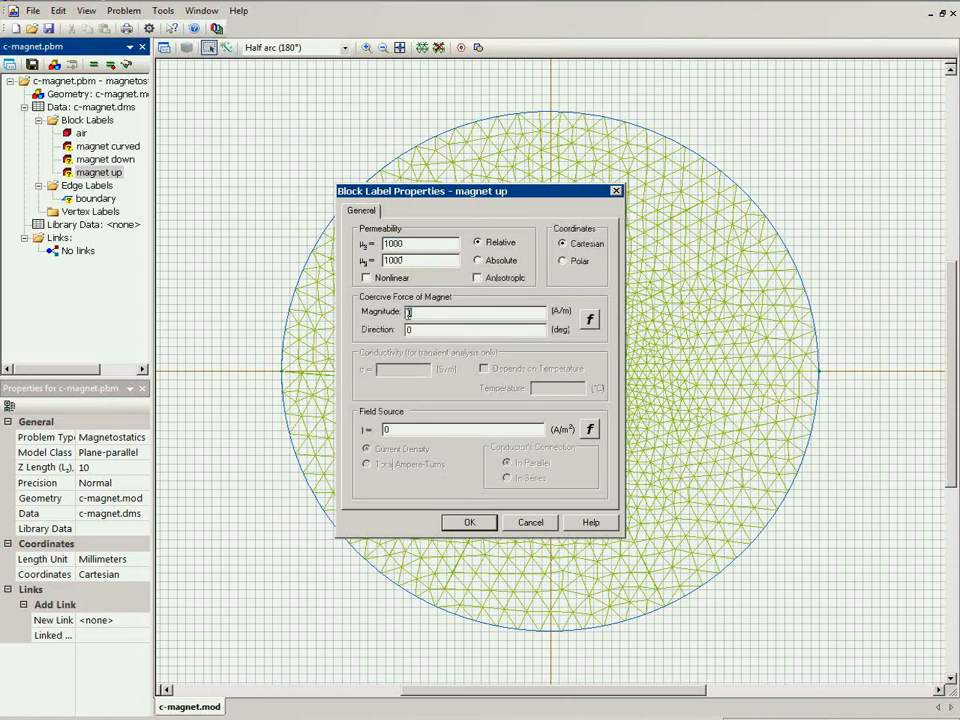
pyautogui.write('10000')
pyautogui.click(475, 329)
pyautogui.write('90')
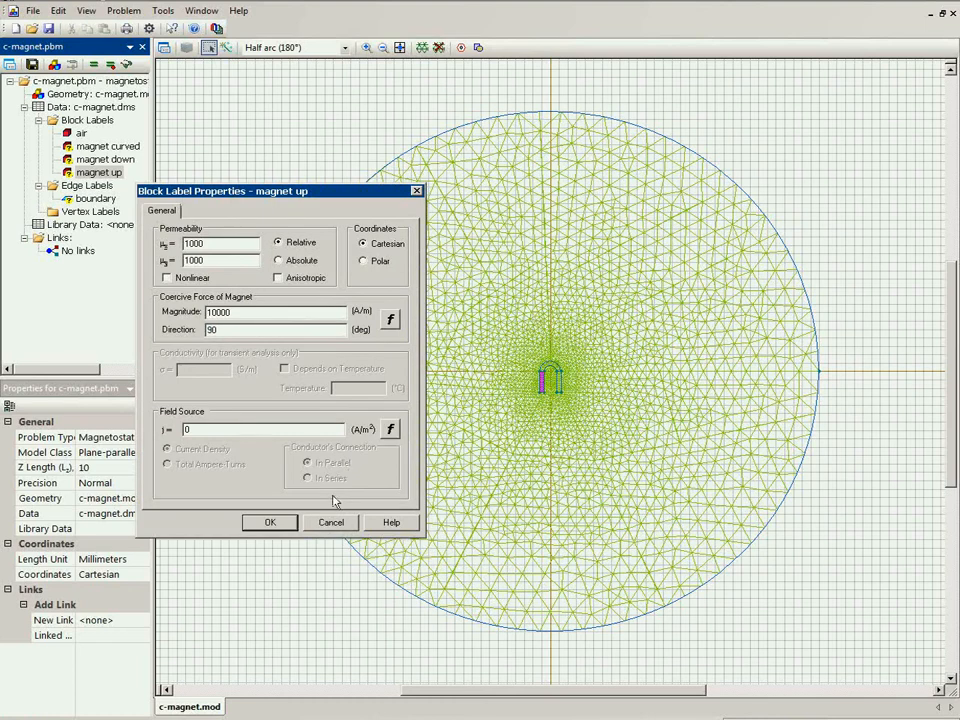
pyautogui.click(270, 522)
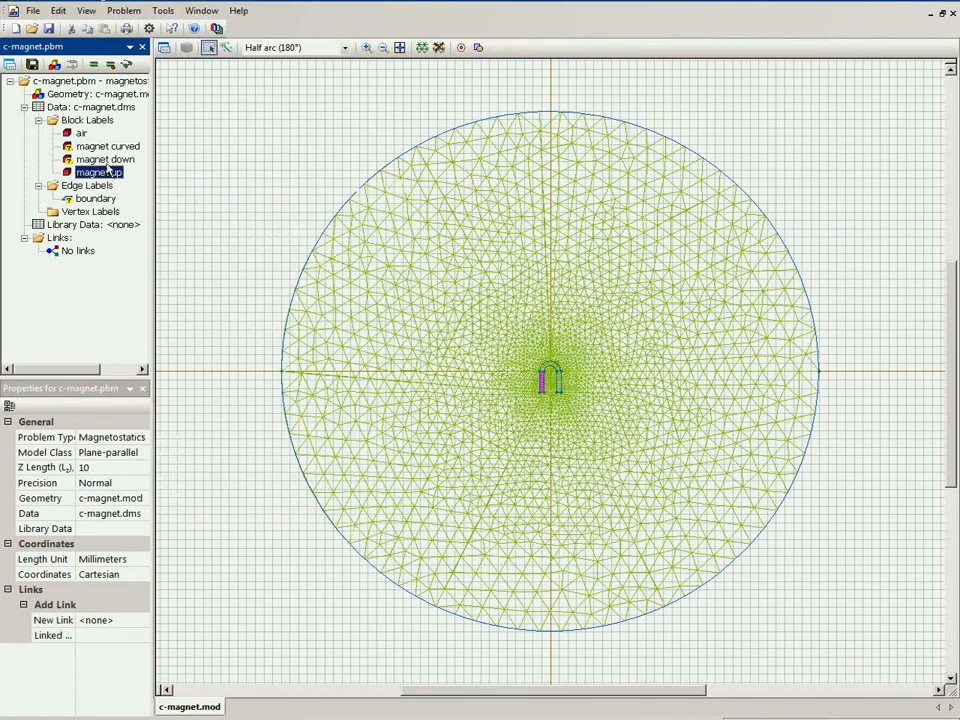
# Step: Give the 'magnet down' block label a 10000 A/m coercive force at -90 degrees
pyautogui.click(105, 159)
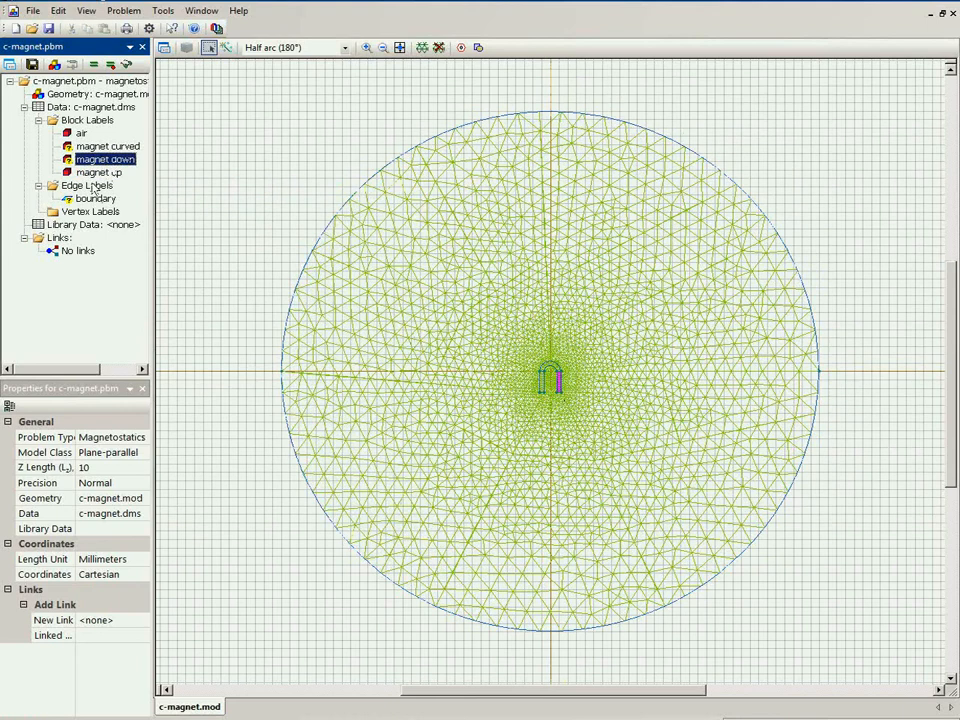
pyautogui.doubleClick(105, 159)
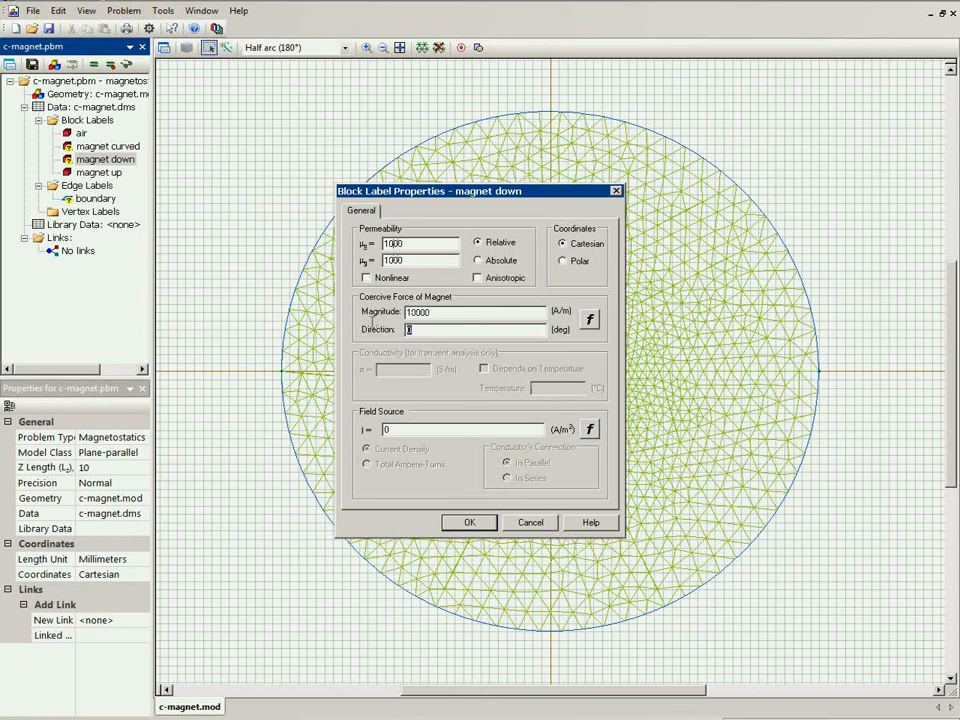
pyautogui.write('-90')
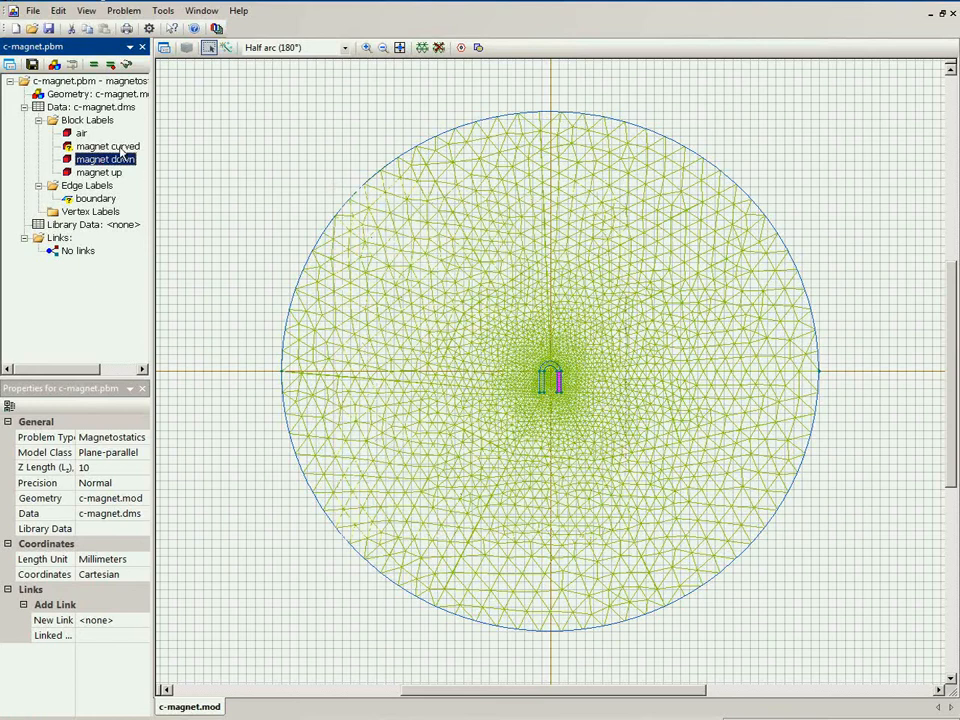
pyautogui.click(107, 146)
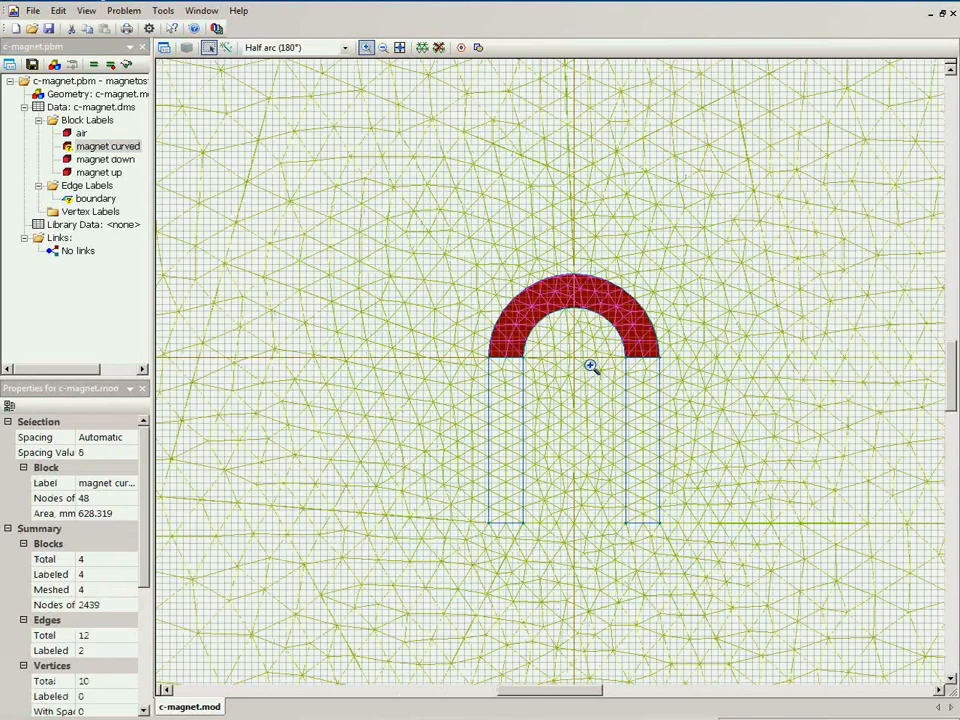
# Step: Enter relative permeability 1000 and coercive force 10000 A/m for the 'magnet curved' block
pyautogui.click(108, 146)
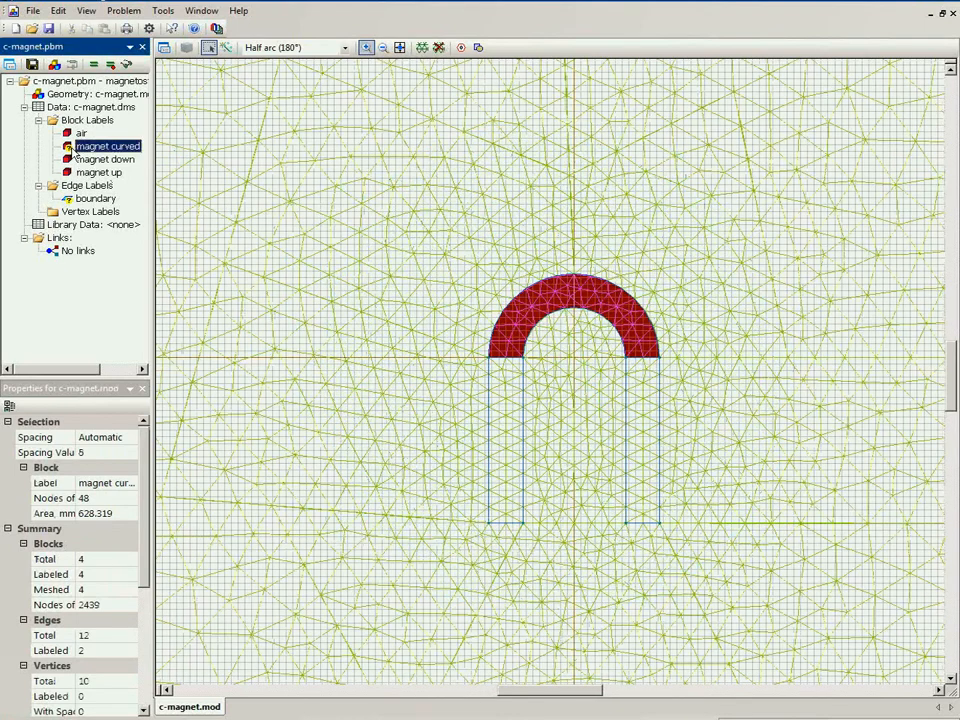
pyautogui.doubleClick(108, 146)
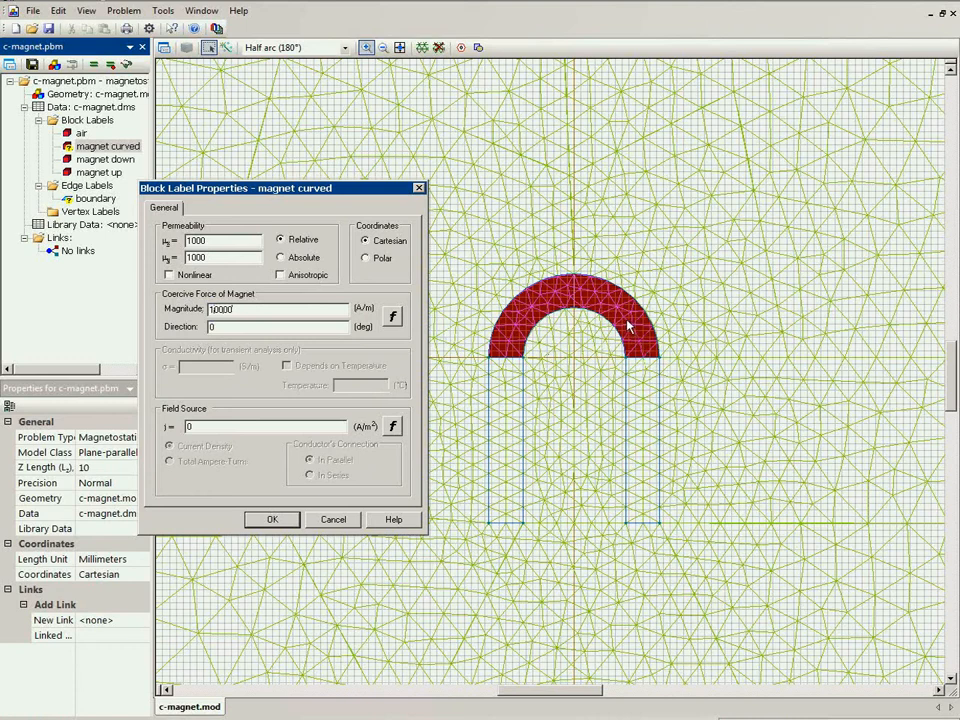
pyautogui.moveTo(525, 322)
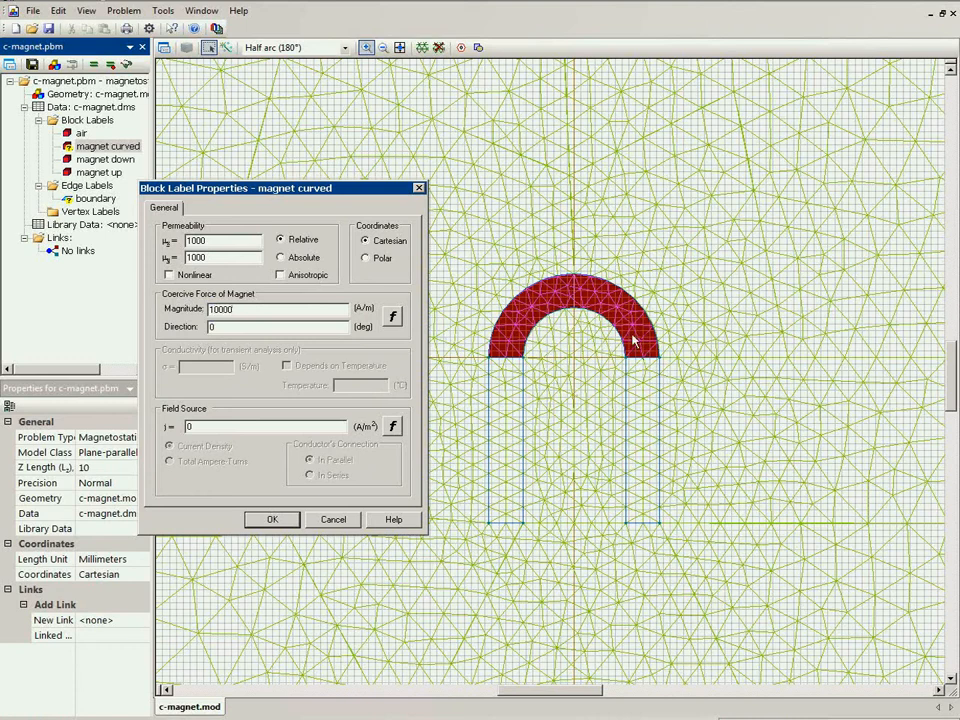
pyautogui.moveTo(505, 350)
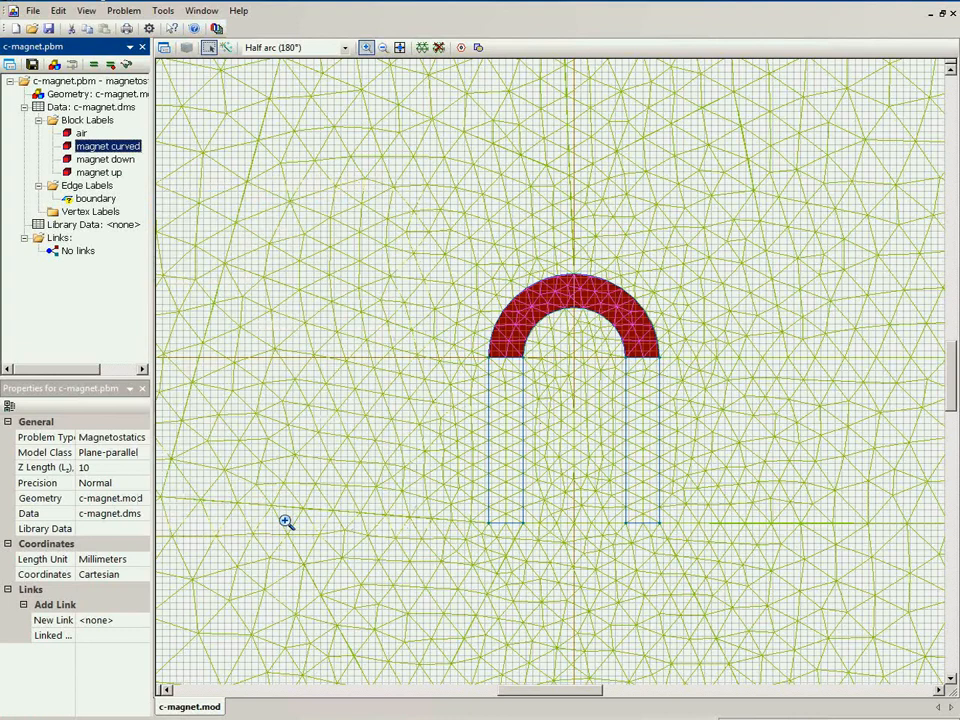
# Step: Reset the 'magnet curved' block's coercive force magnitude to 0 and confirm
pyautogui.doubleClick(108, 146)
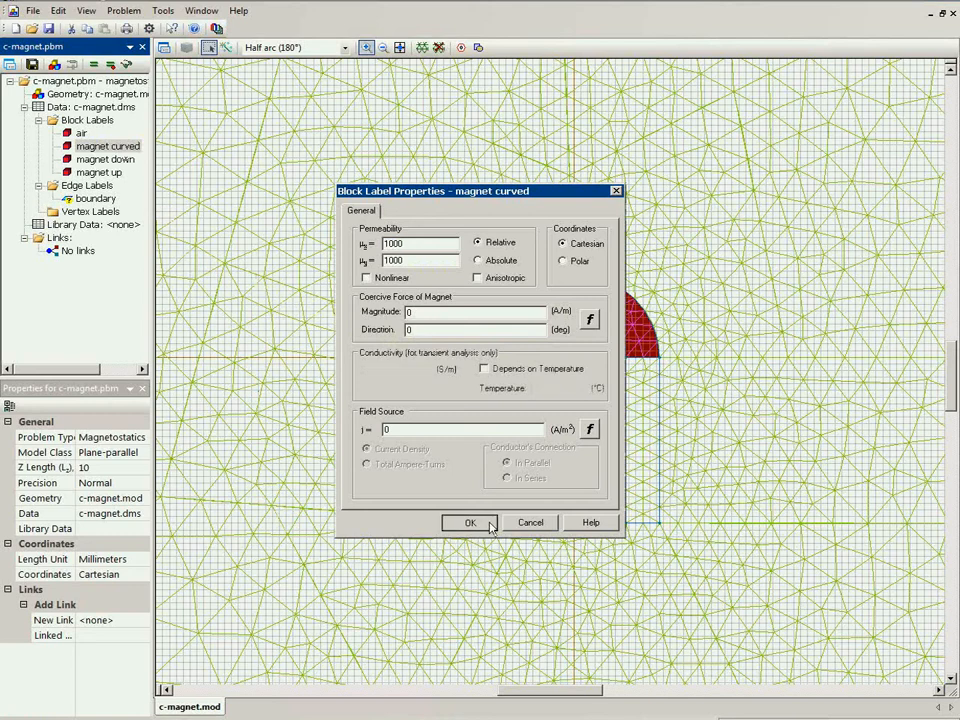
pyautogui.click(470, 522)
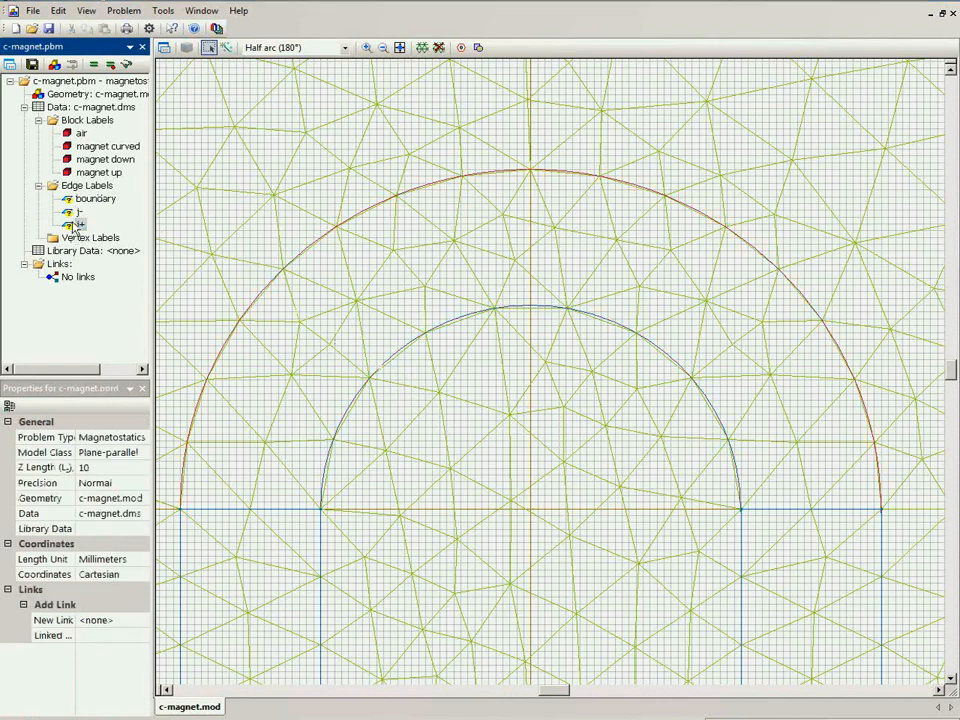
# Step: Give edge label j- a -8000 A/m tangential field and assign labels to the two arcs
pyautogui.doubleClick(78, 224)
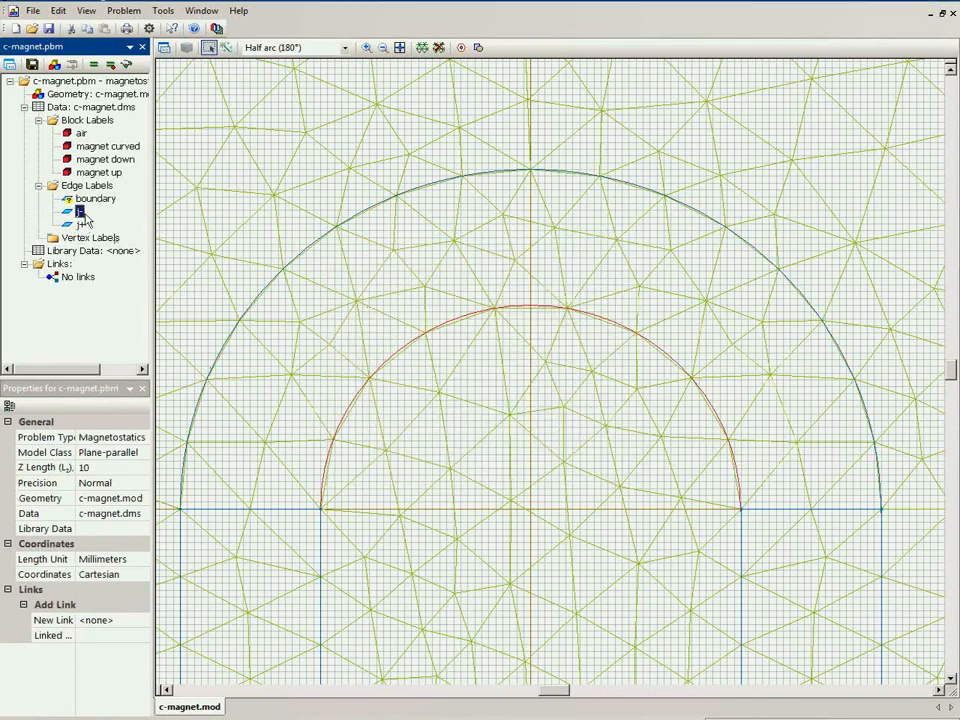
pyautogui.doubleClick(82, 211)
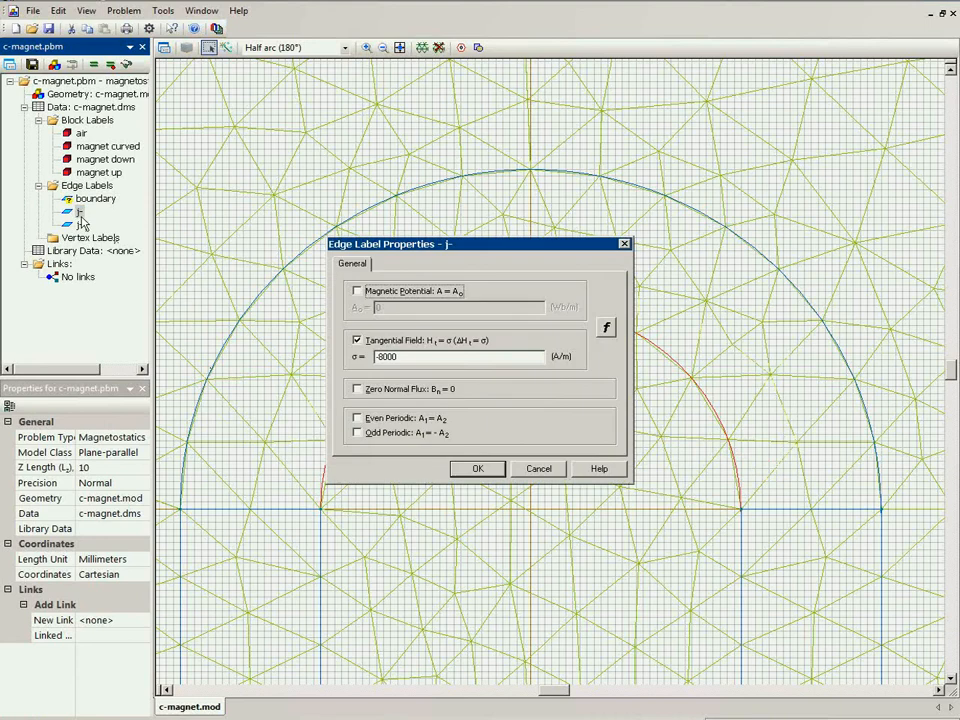
pyautogui.moveTo(400, 357)
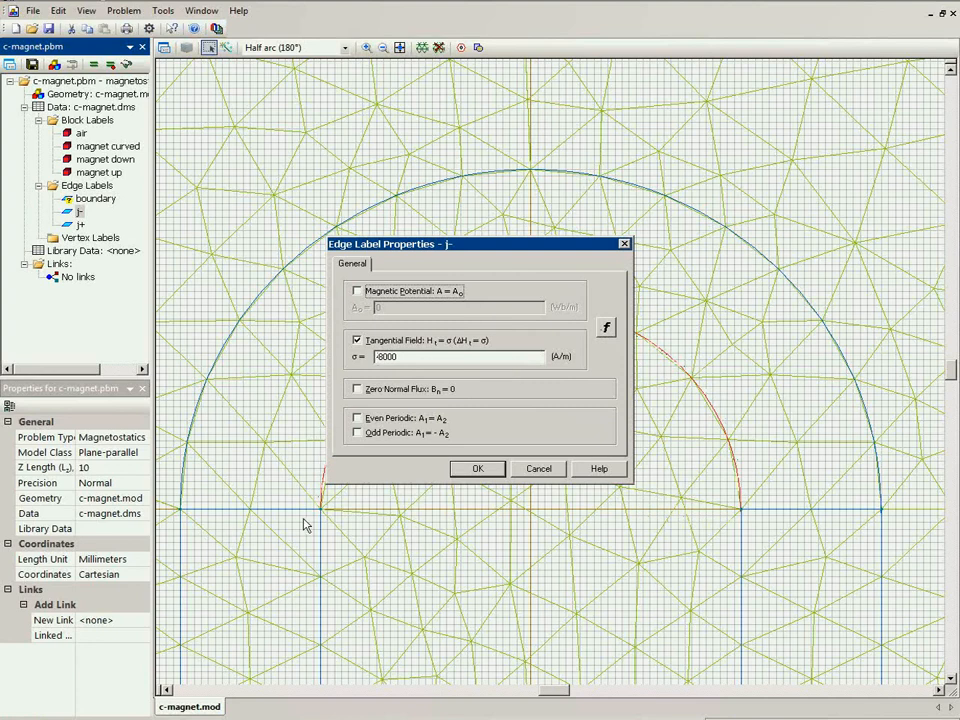
pyautogui.moveTo(760, 492)
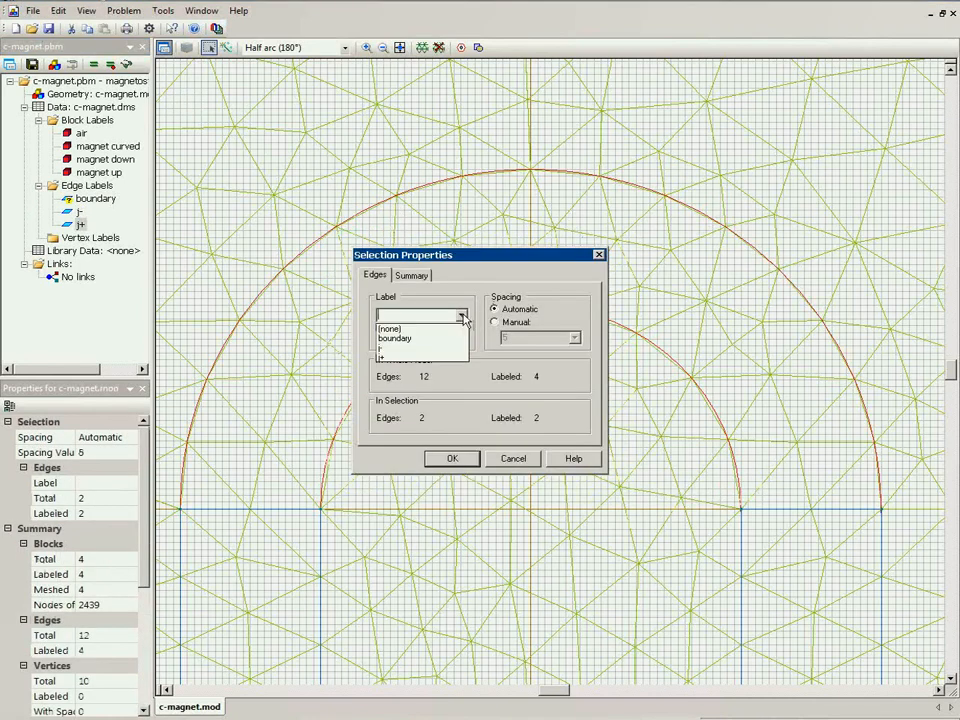
pyautogui.click(451, 458)
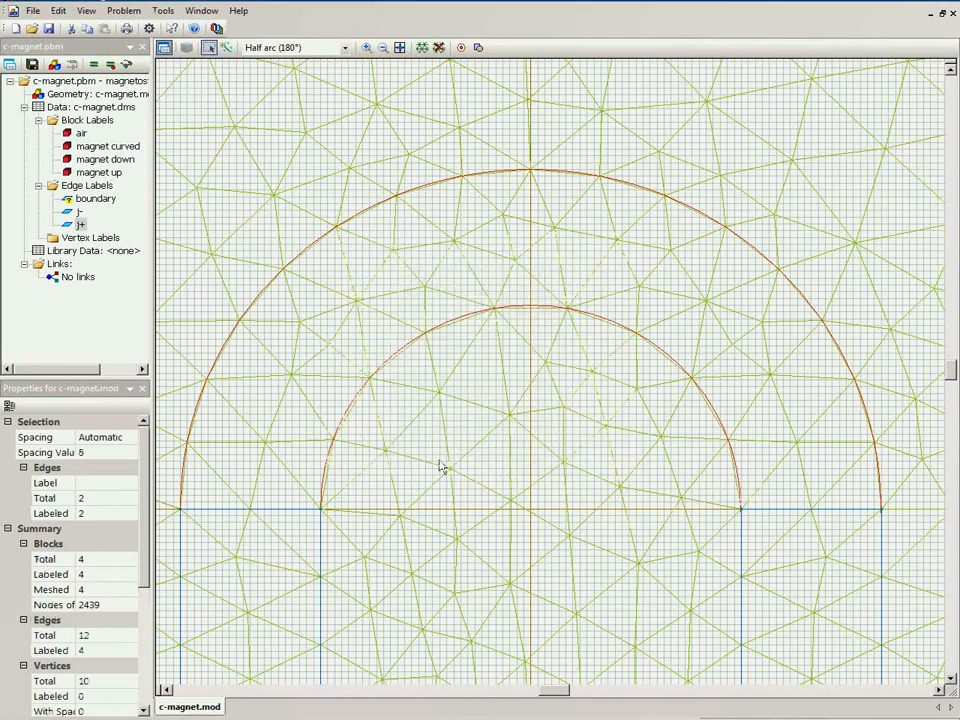
pyautogui.click(80, 211)
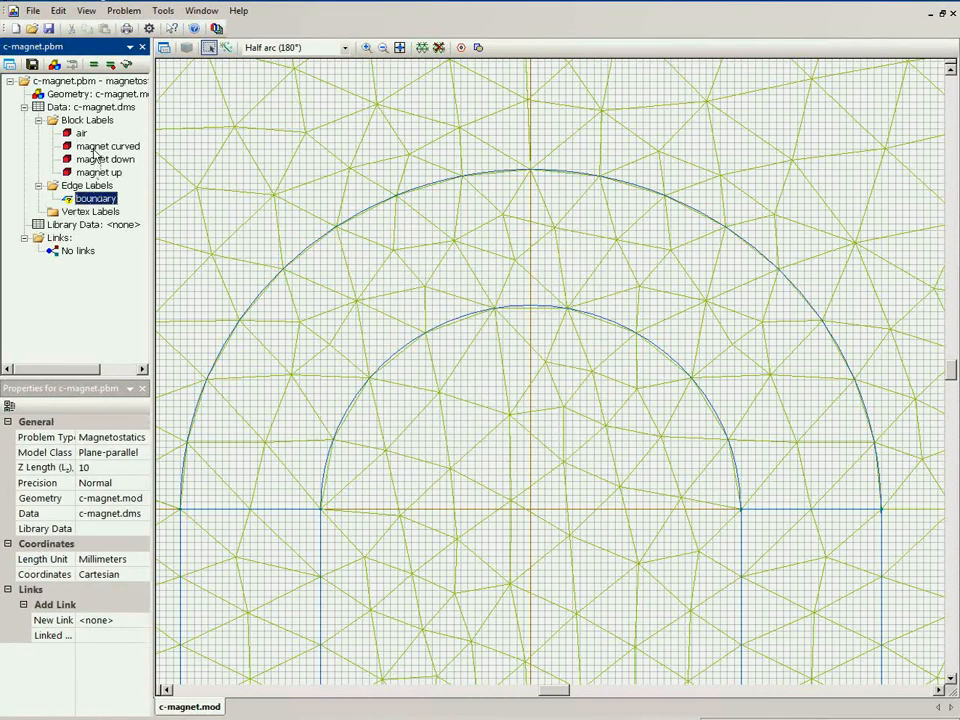
# Step: Set the 'magnet curved' coercive force to 10000 A/m with direction formula phi - 90
pyautogui.click(108, 146)
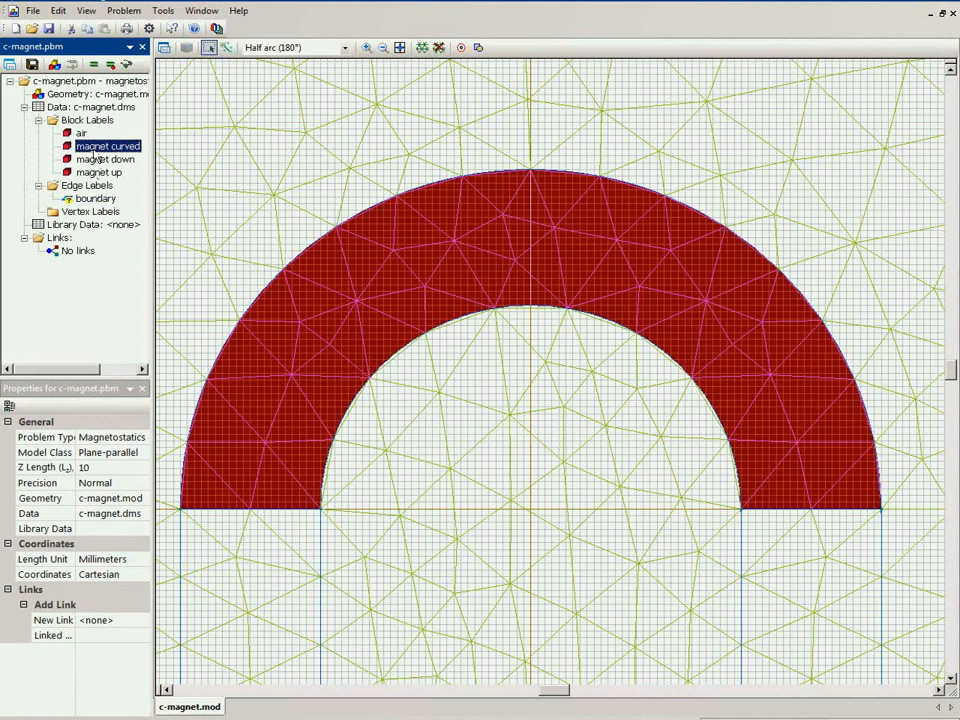
pyautogui.doubleClick(108, 146)
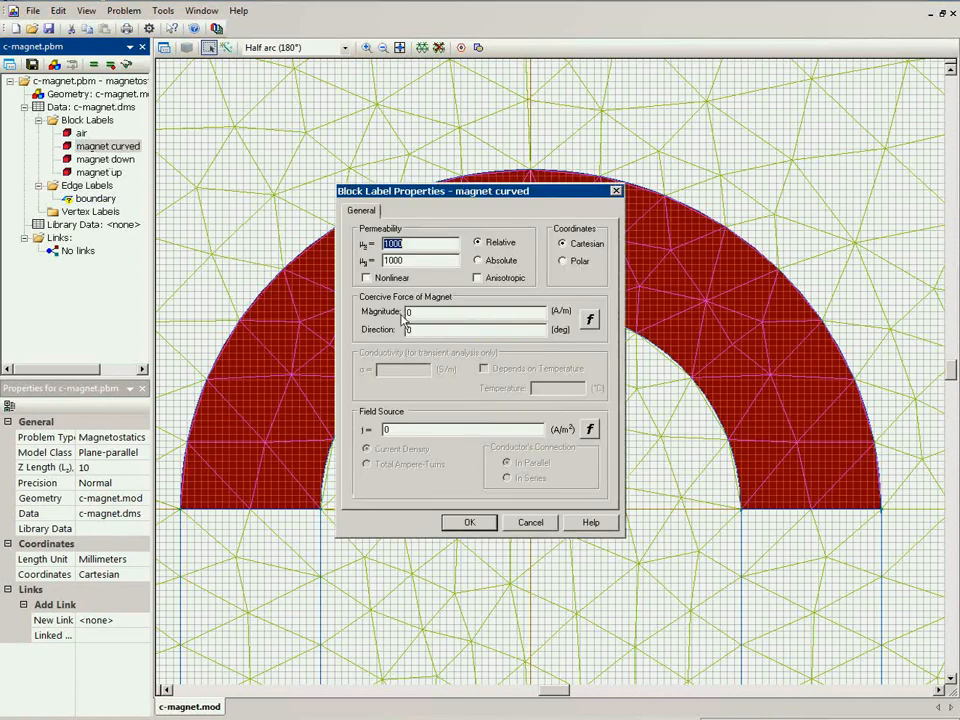
pyautogui.write('10000')
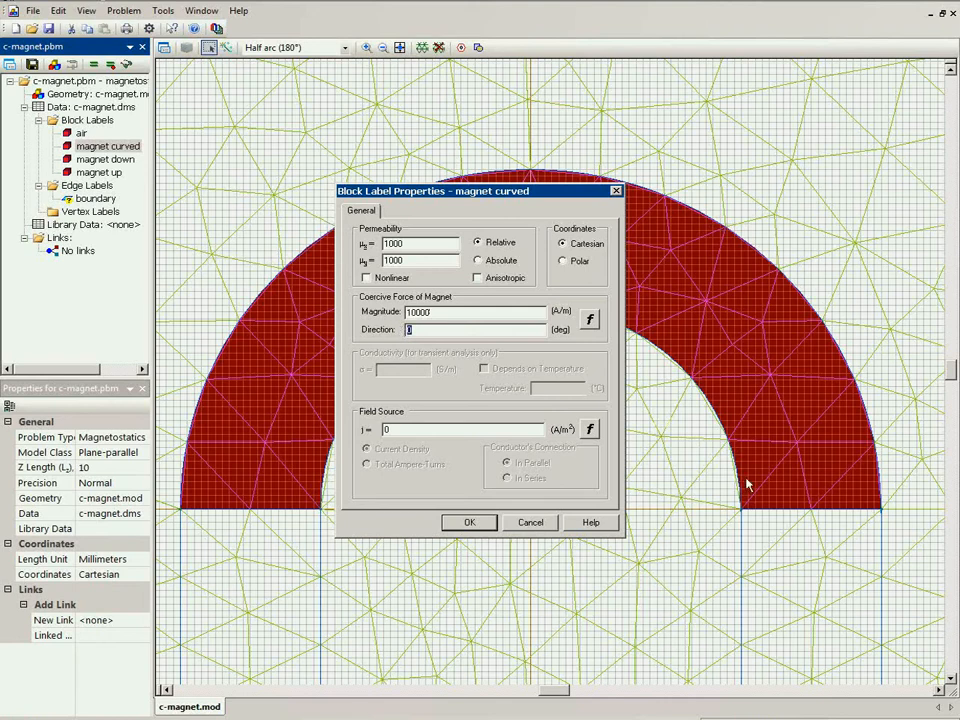
pyautogui.write('phi')
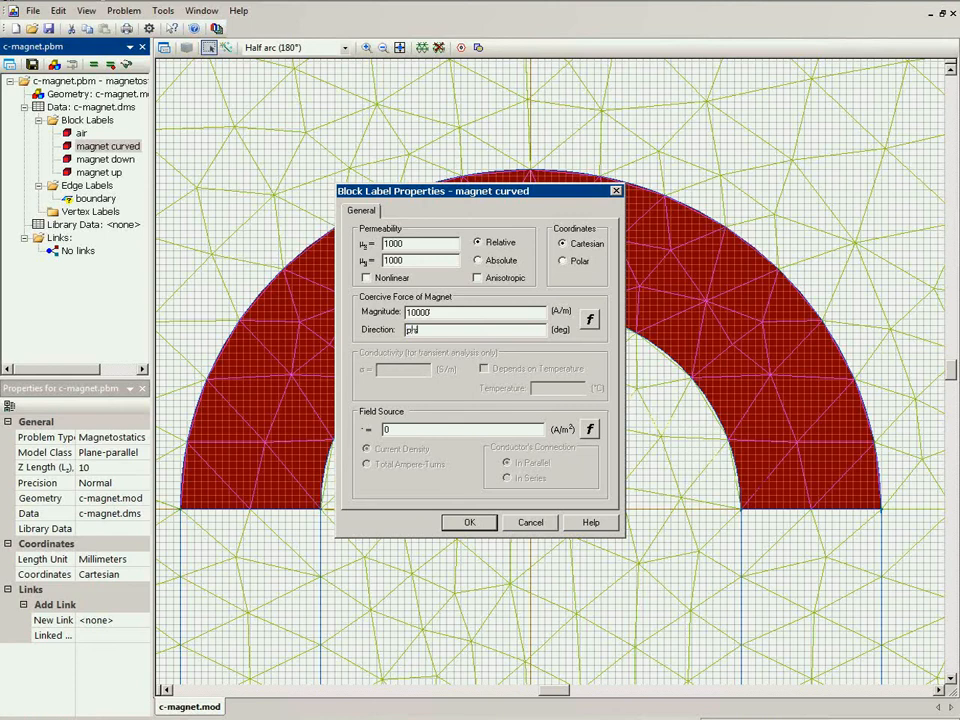
pyautogui.write('- 90')
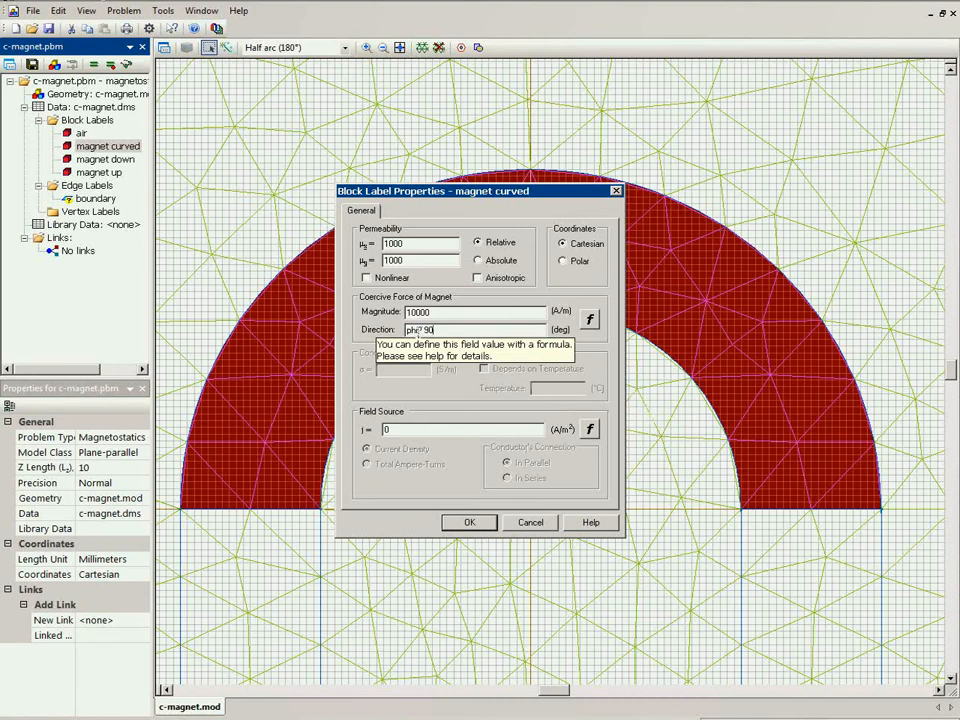
pyautogui.moveTo(445, 330)
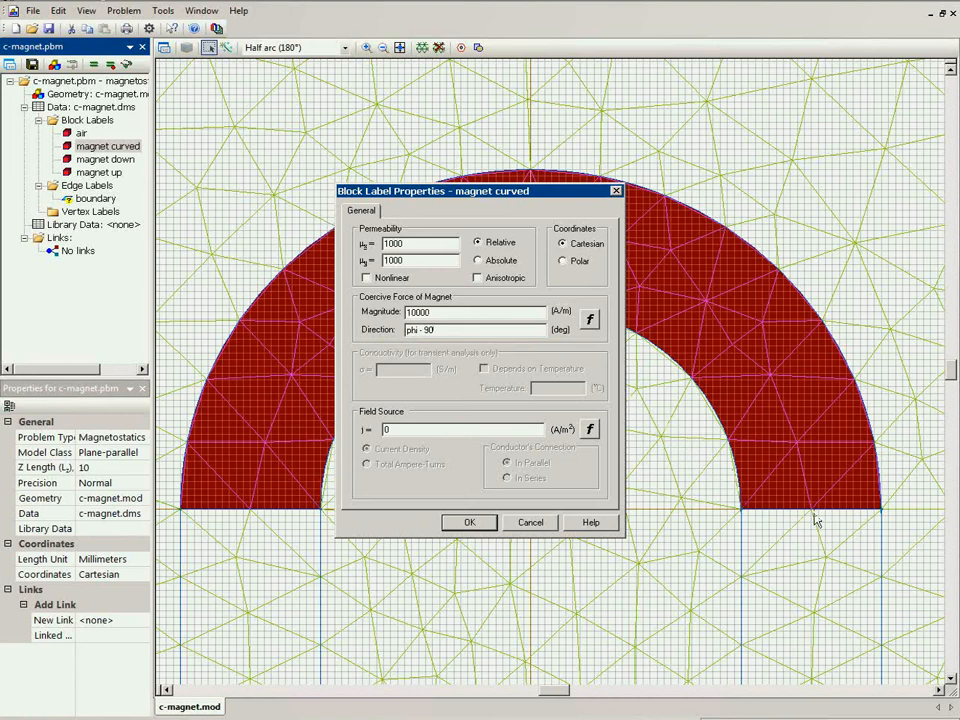
pyautogui.moveTo(450, 191); pyautogui.dragTo(455, 297)
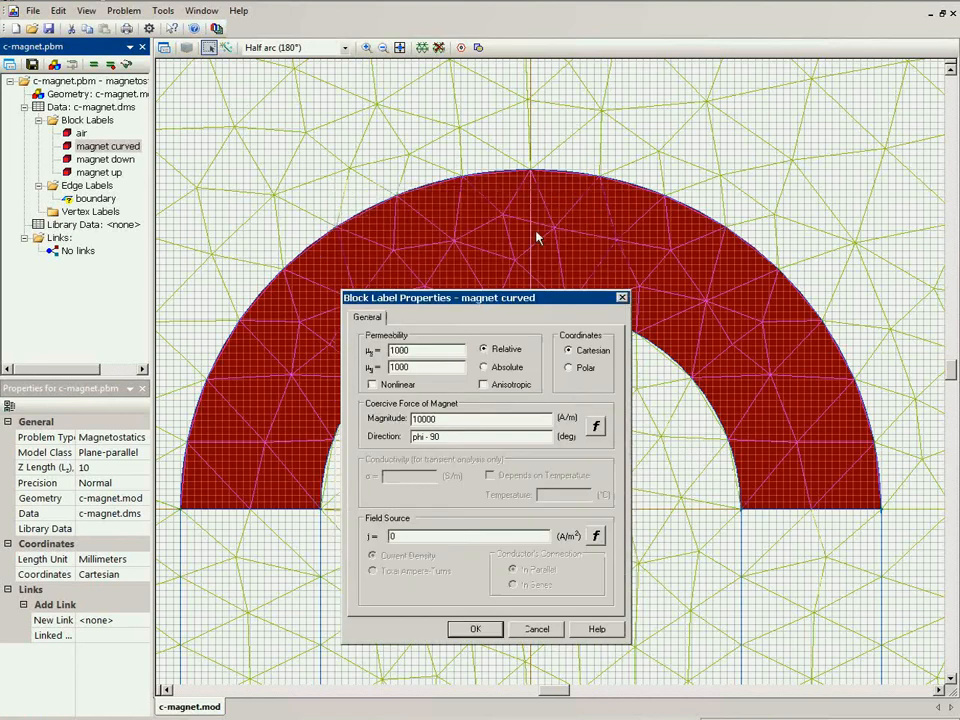
pyautogui.moveTo(528, 231)
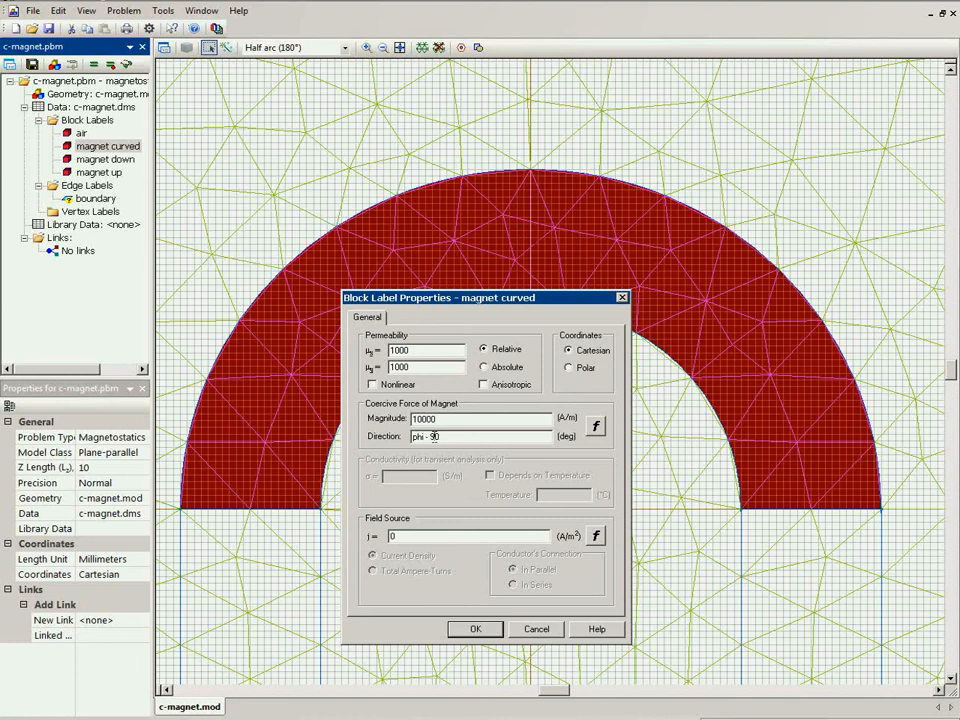
pyautogui.moveTo(530, 235)
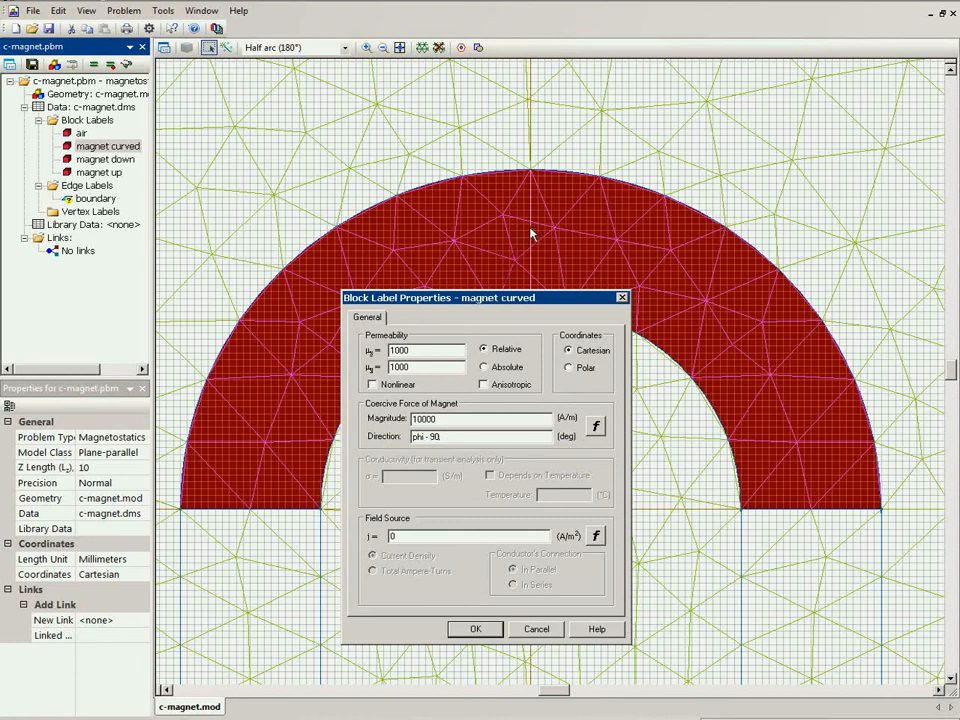
pyautogui.moveTo(527, 237)
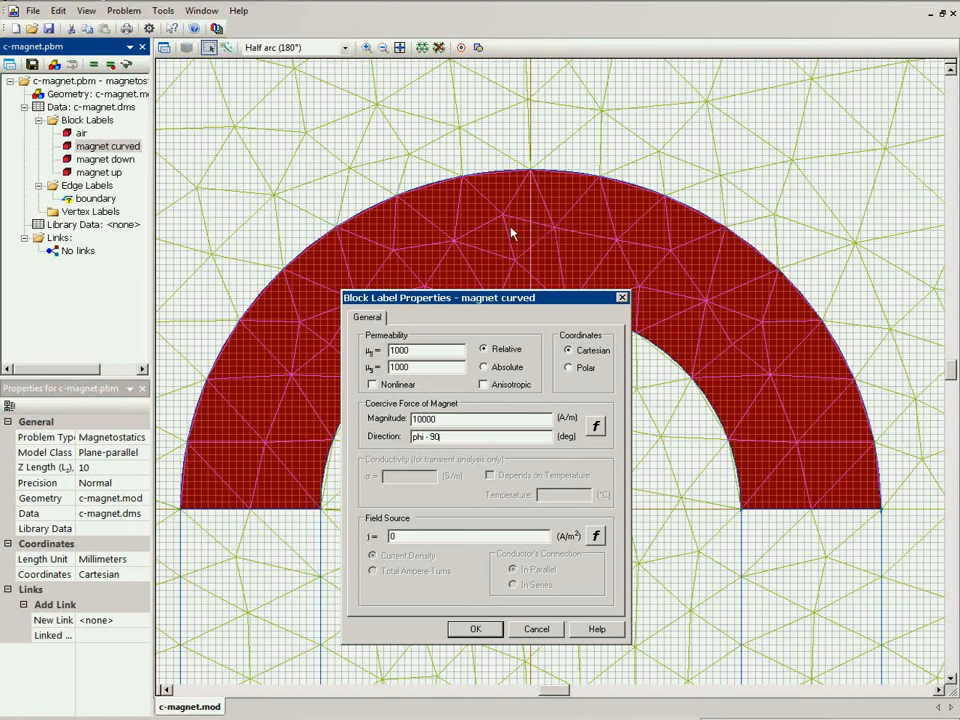
pyautogui.moveTo(731, 237)
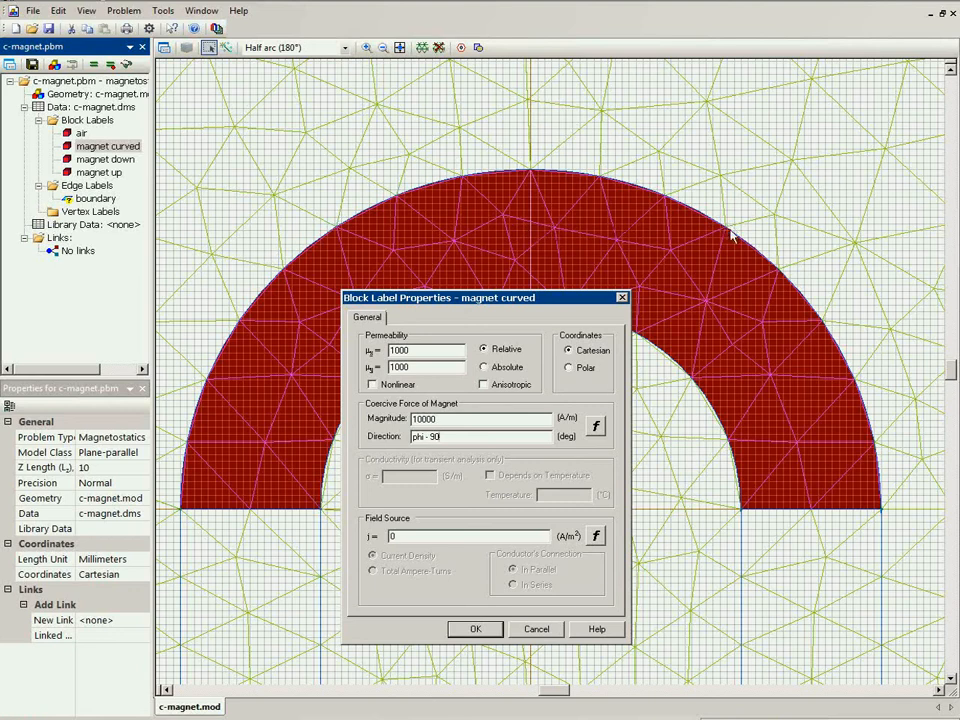
pyautogui.moveTo(270, 408)
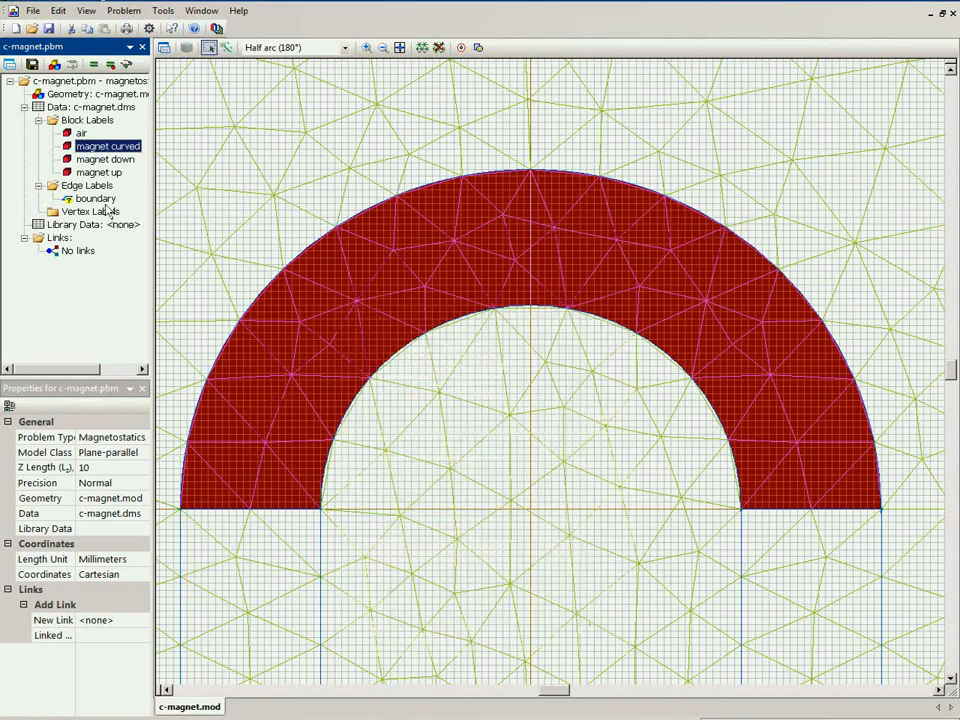
# Step: Review the conditions of the 'boundary' edge label in Edge Label Properties
pyautogui.click(399, 47)
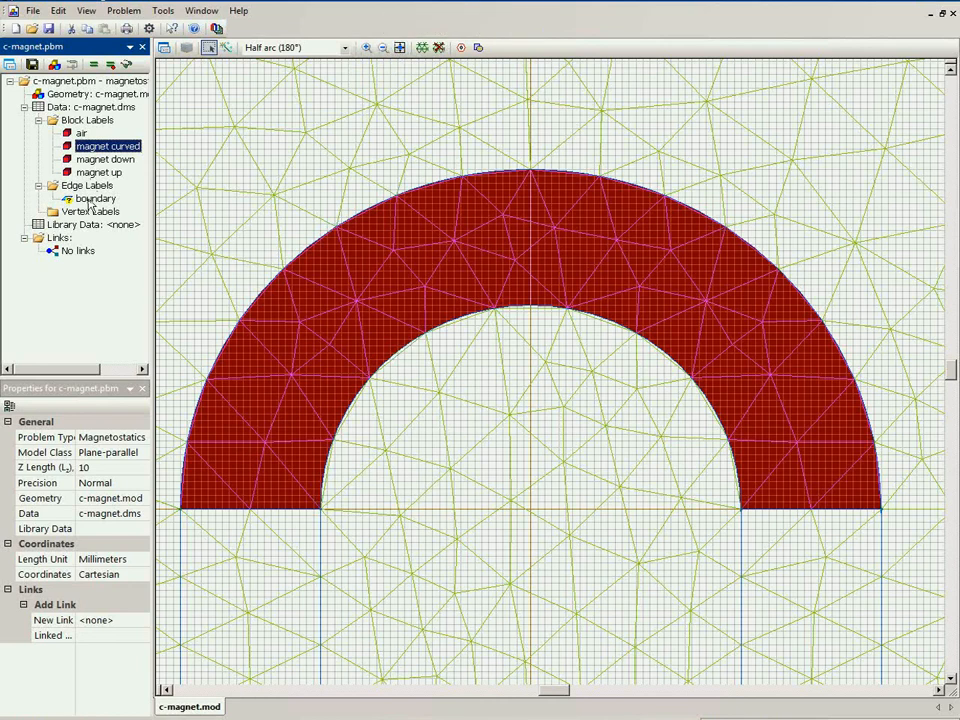
pyautogui.doubleClick(95, 197)
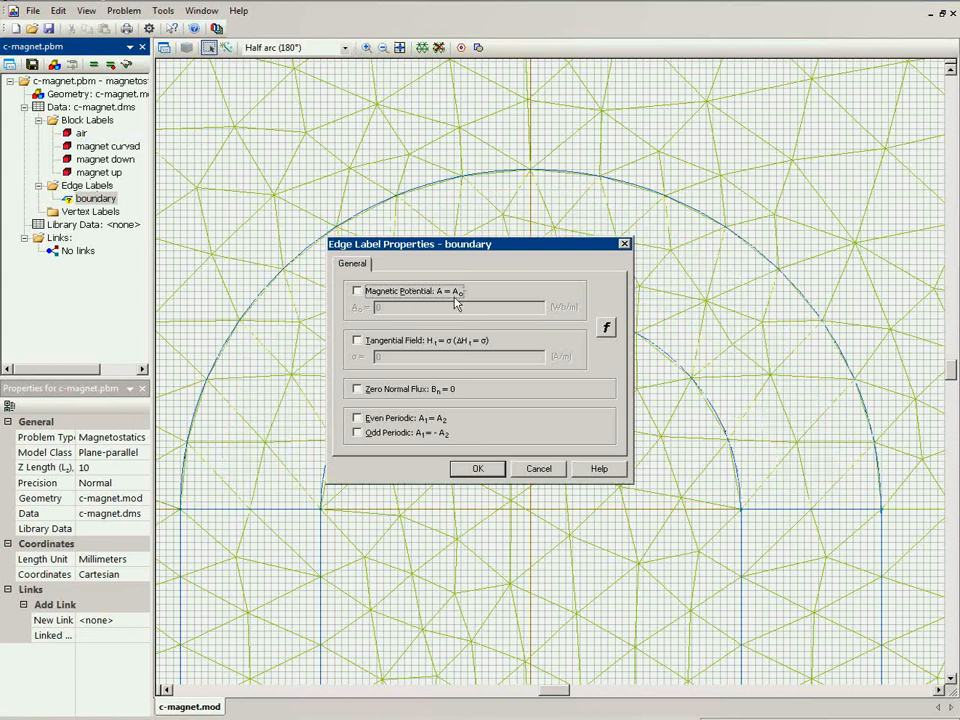
pyautogui.click(358, 291)
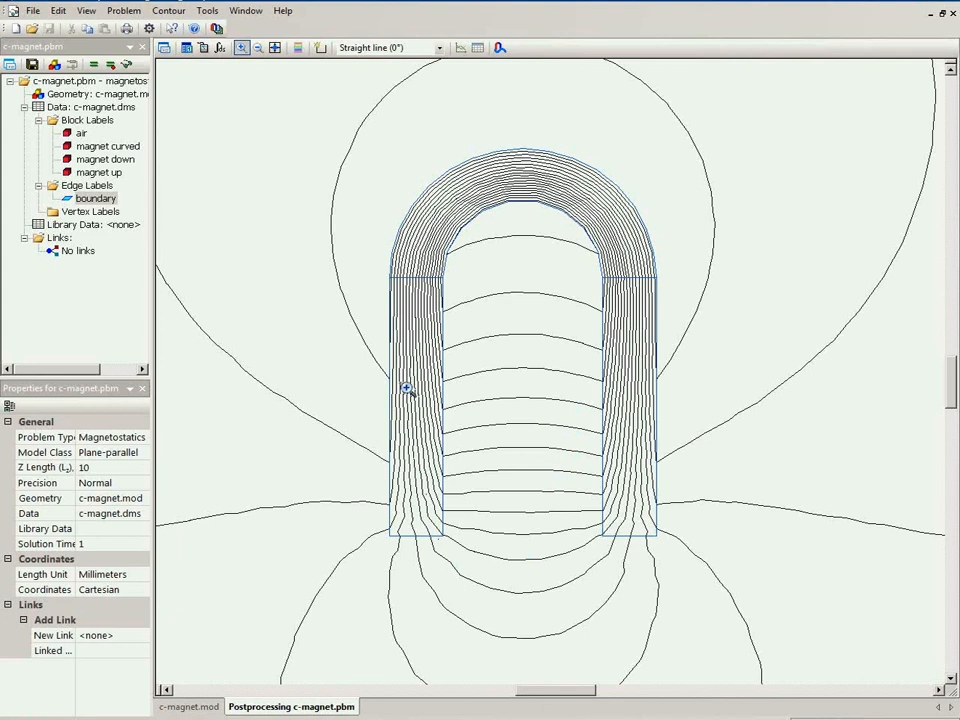
pyautogui.moveTo(407, 292)
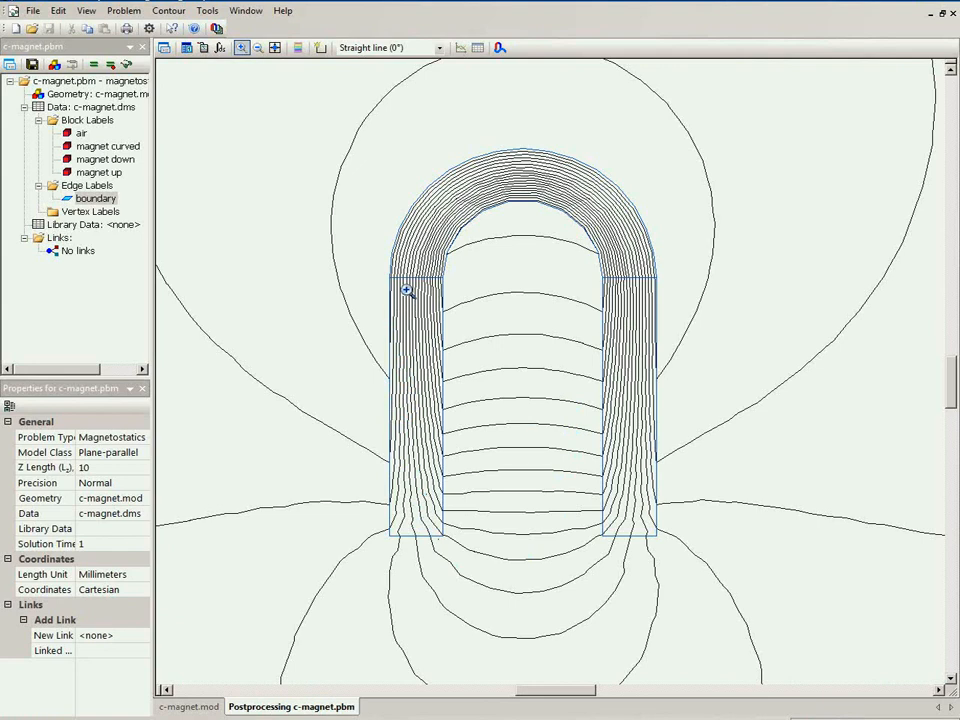
pyautogui.moveTo(420, 247)
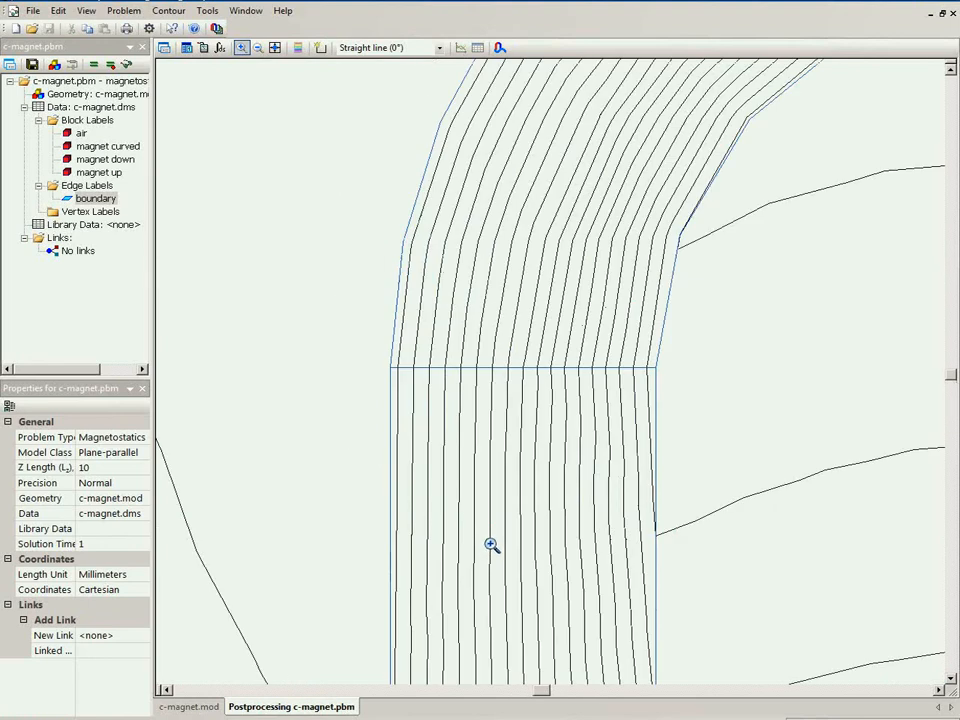
pyautogui.moveTo(577, 123)
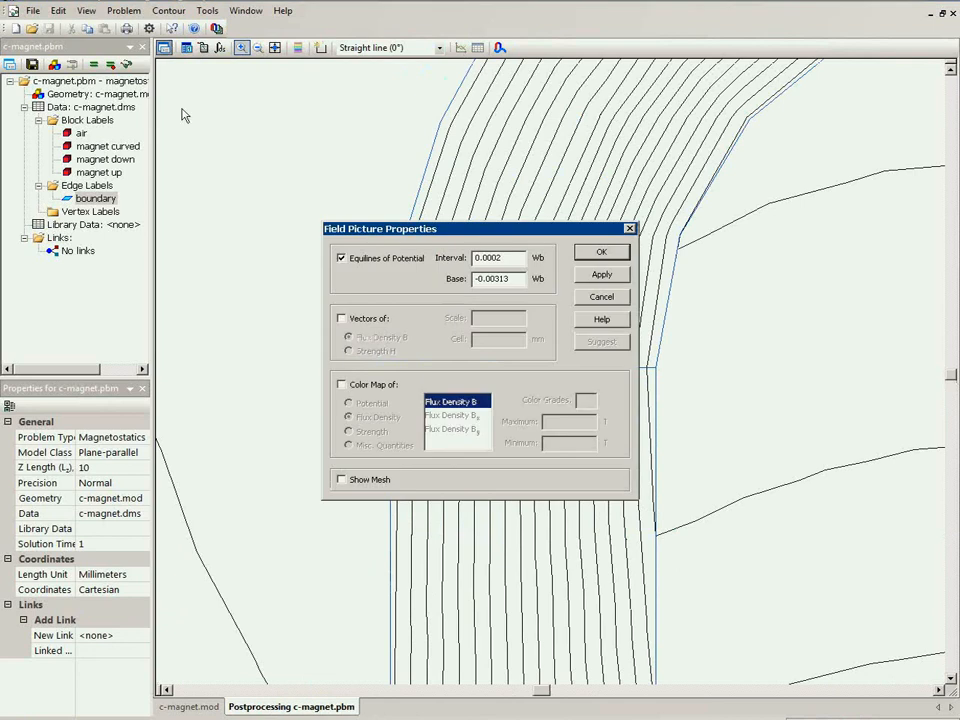
# Step: Turn on Flux Density B vectors in the field picture and apply
pyautogui.click(342, 318)
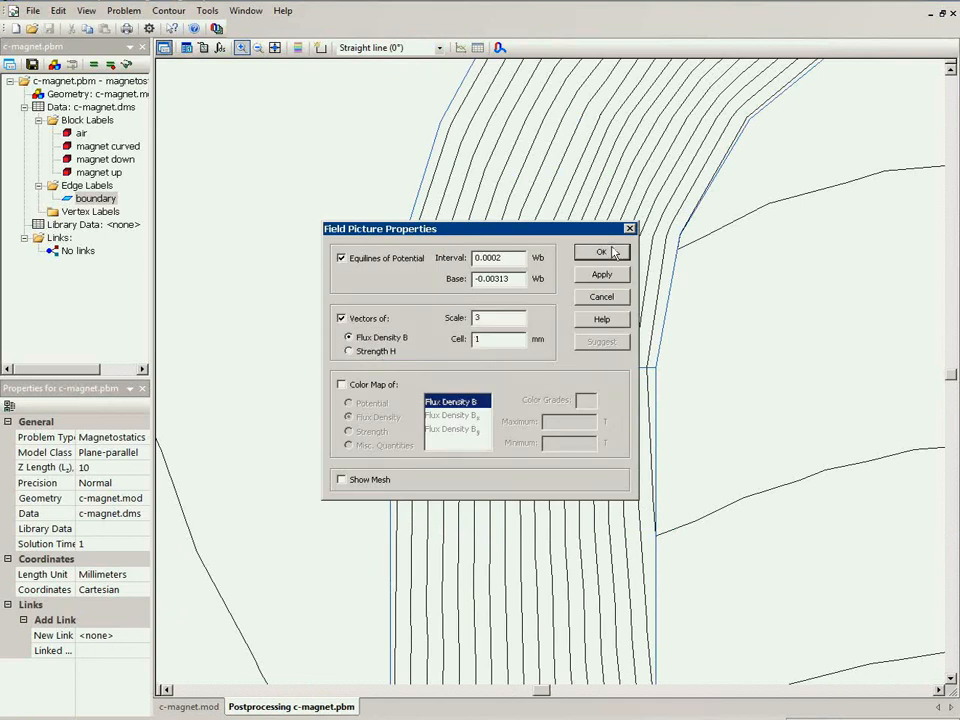
pyautogui.click(600, 251)
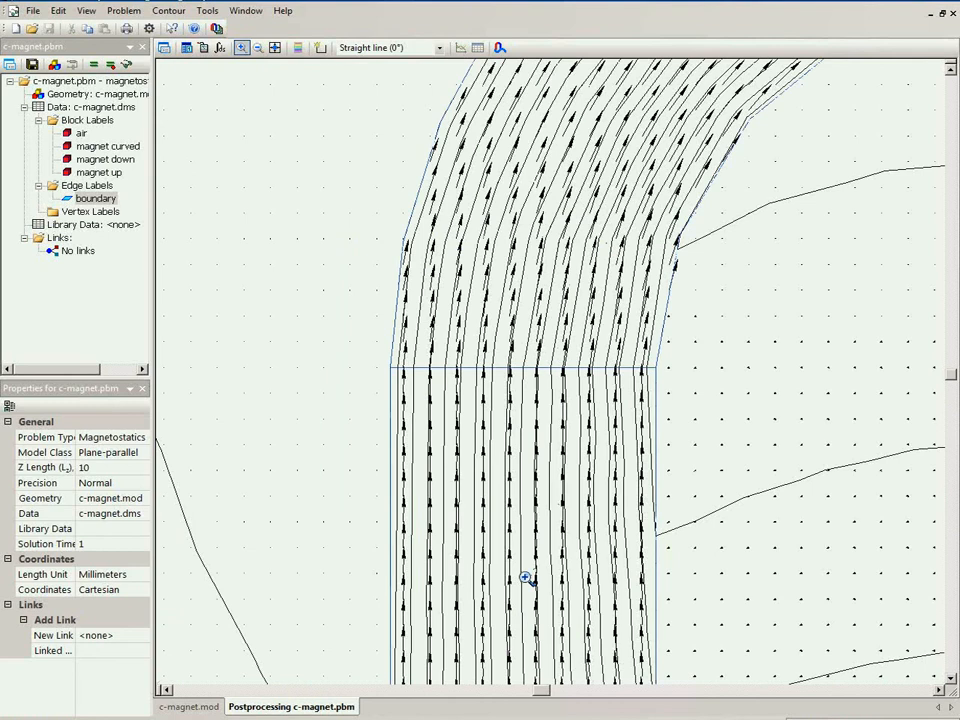
pyautogui.moveTo(520, 538)
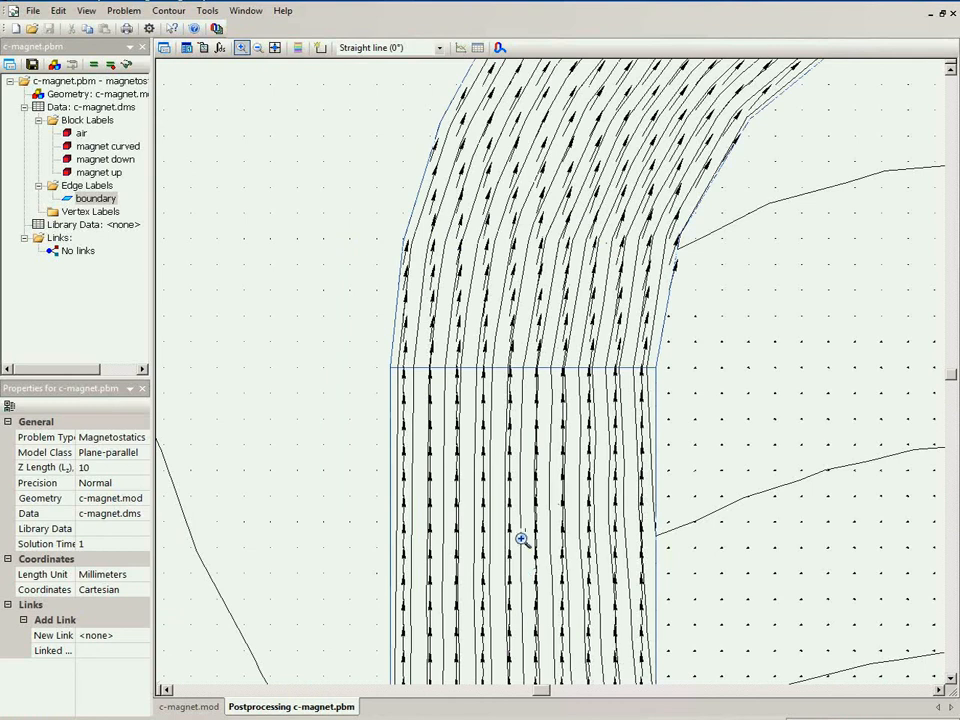